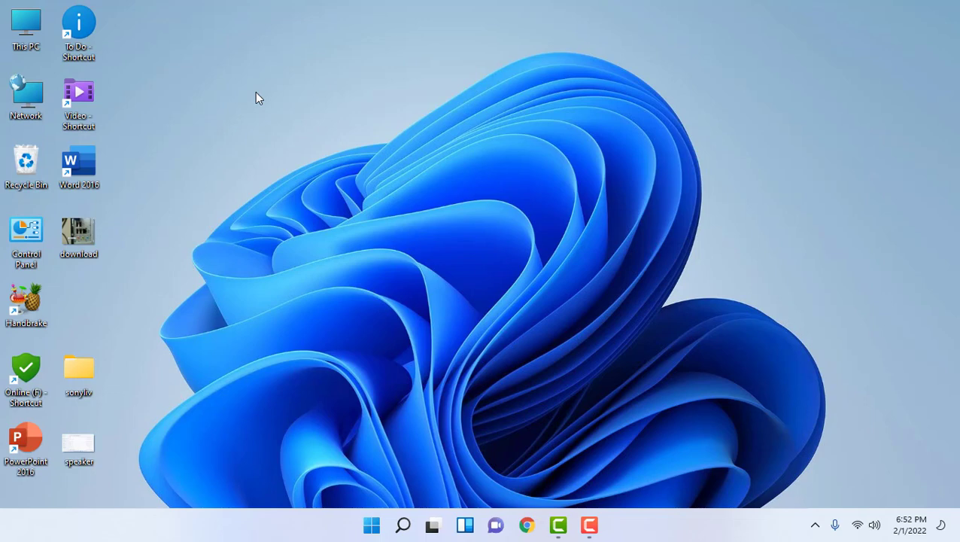
mouse_move(770, 424)
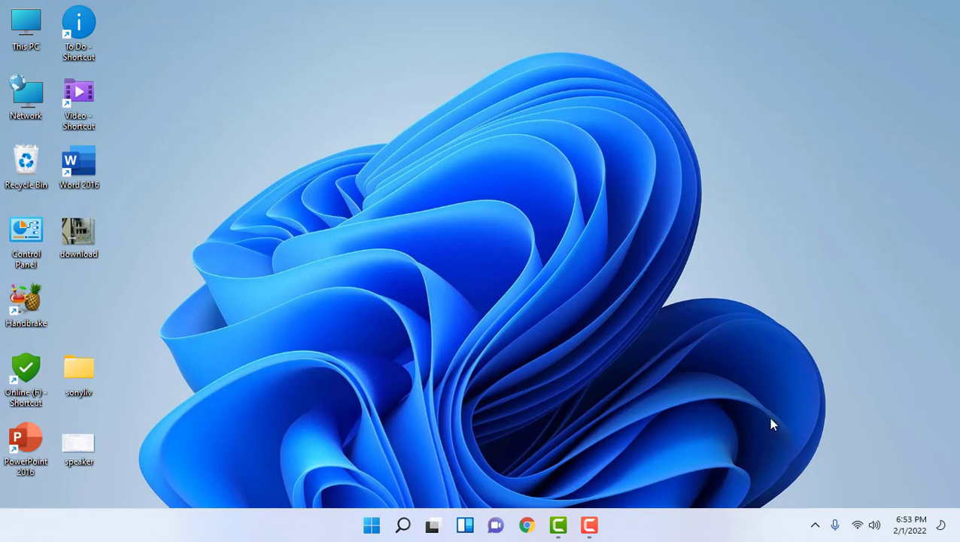
mouse_move(876, 523)
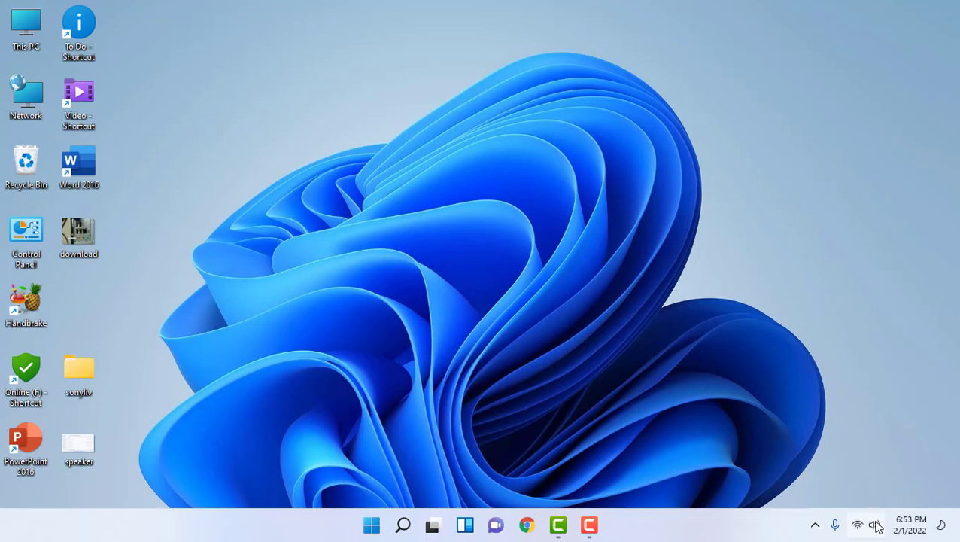
mouse_move(876, 523)
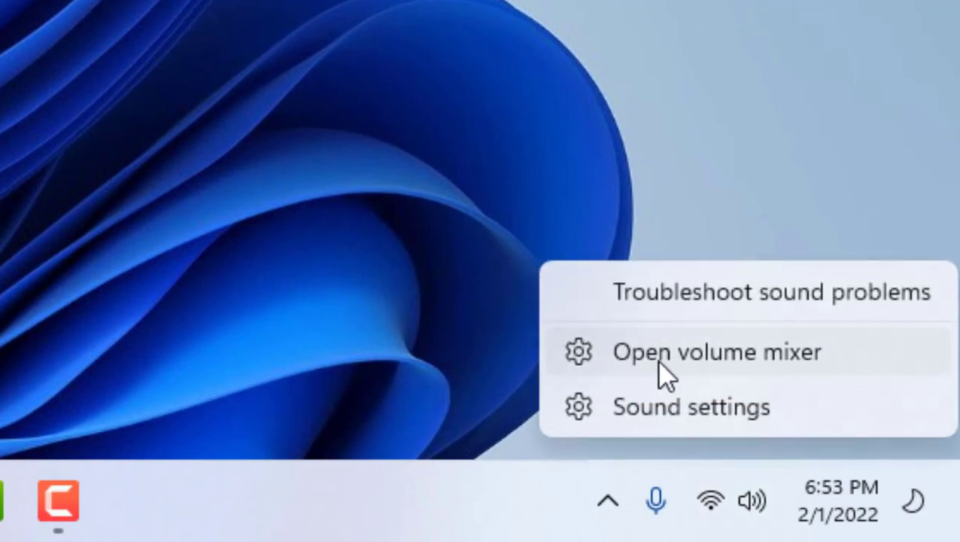
mouse_move(710, 376)
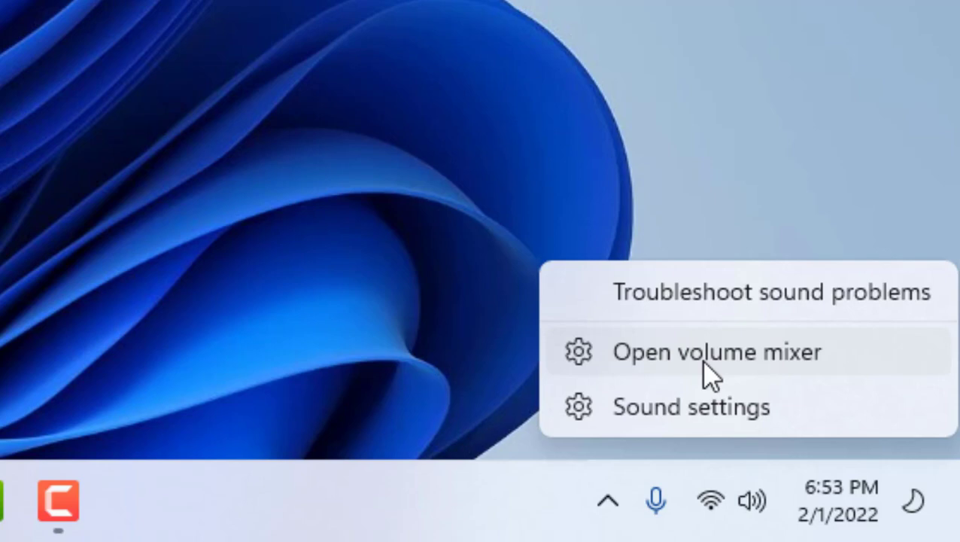
Open the volume mixer from the system tray speaker icon
left_click(716, 352)
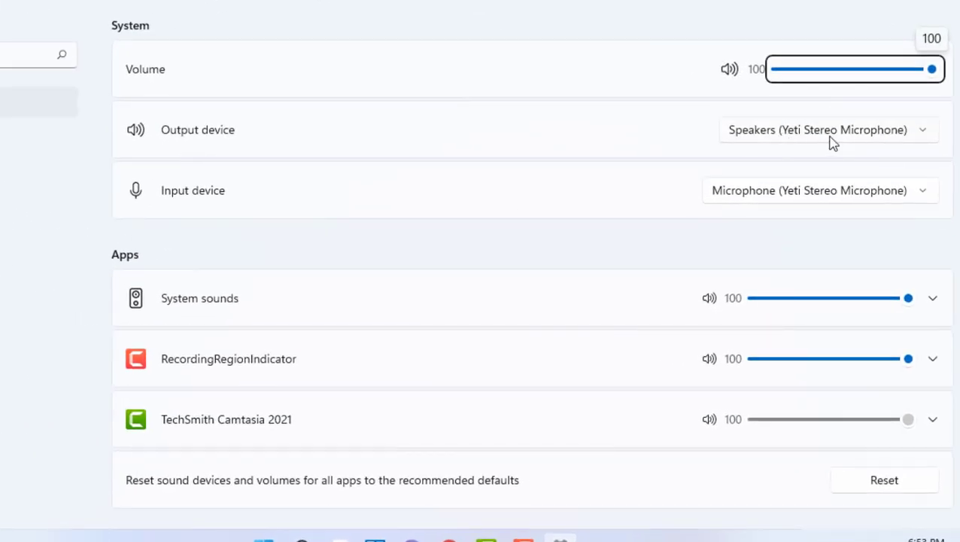
mouse_move(218, 148)
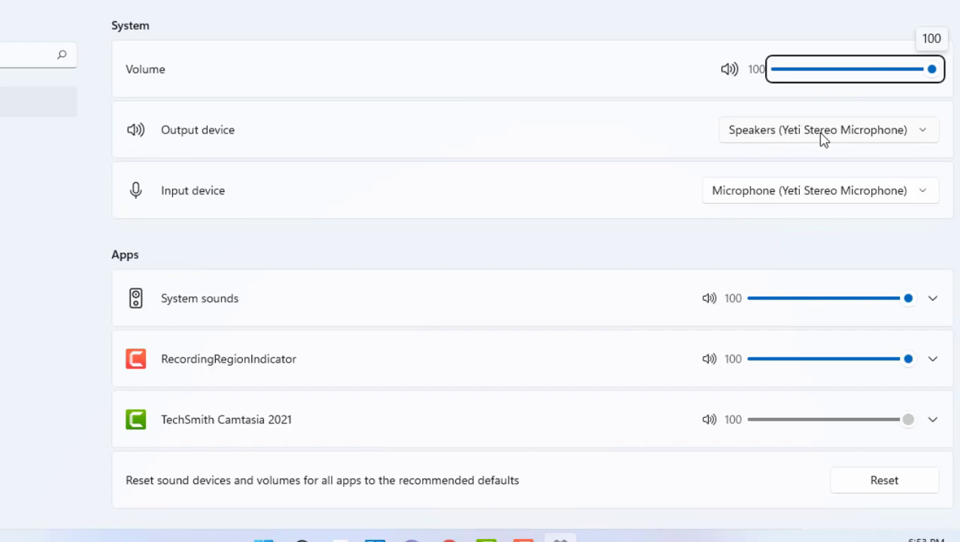
mouse_move(764, 139)
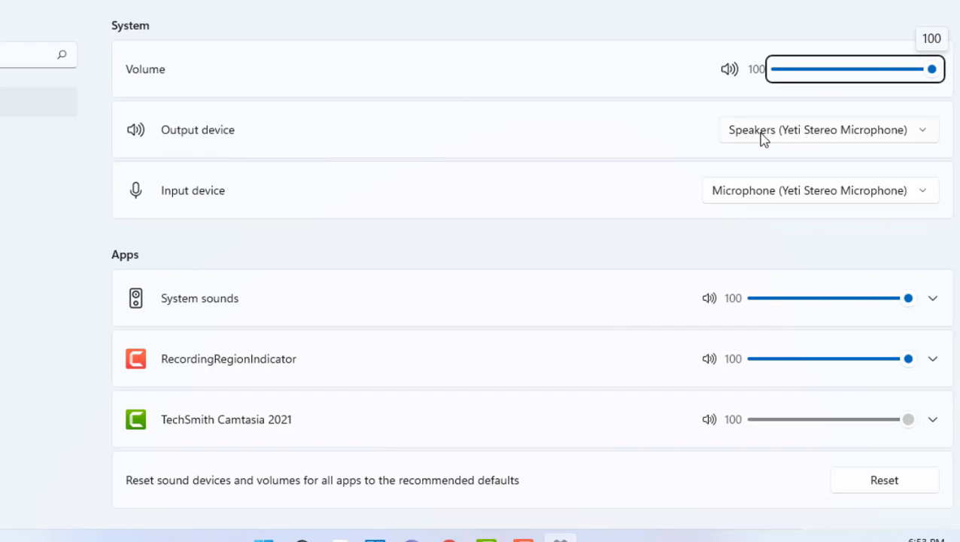
mouse_move(789, 142)
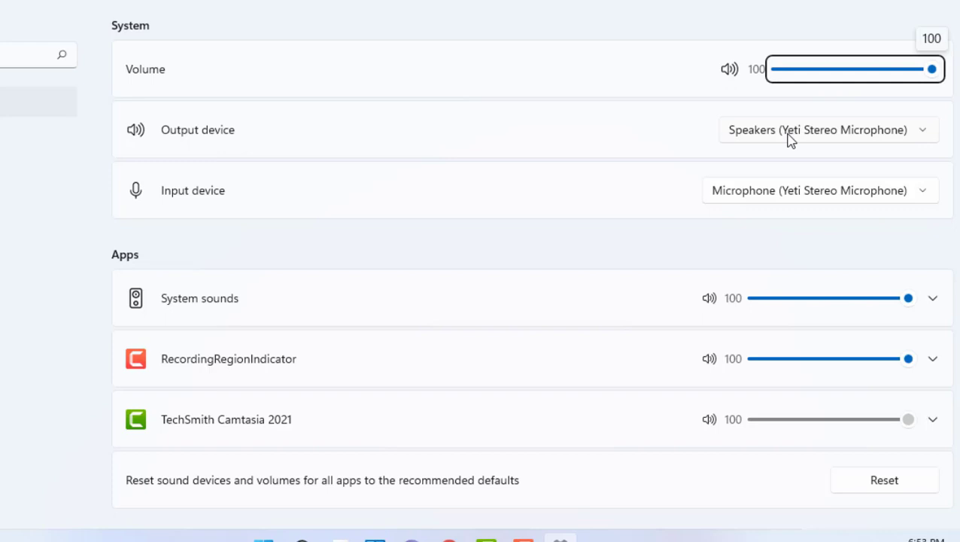
mouse_move(194, 143)
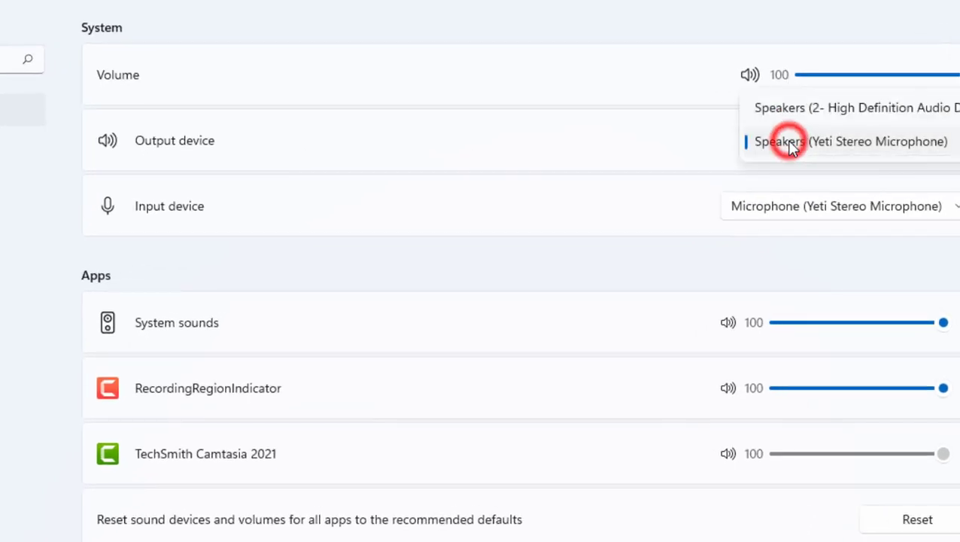
mouse_move(855, 108)
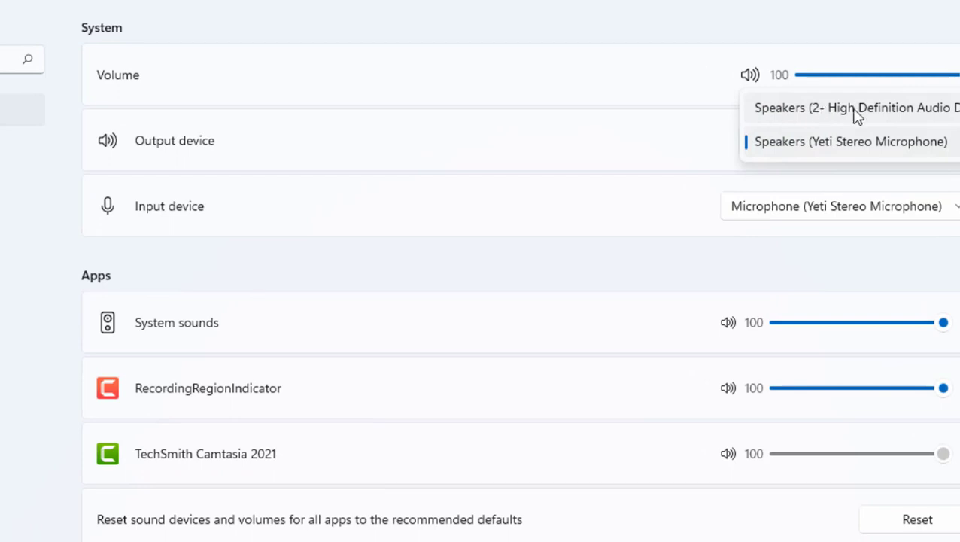
mouse_move(779, 115)
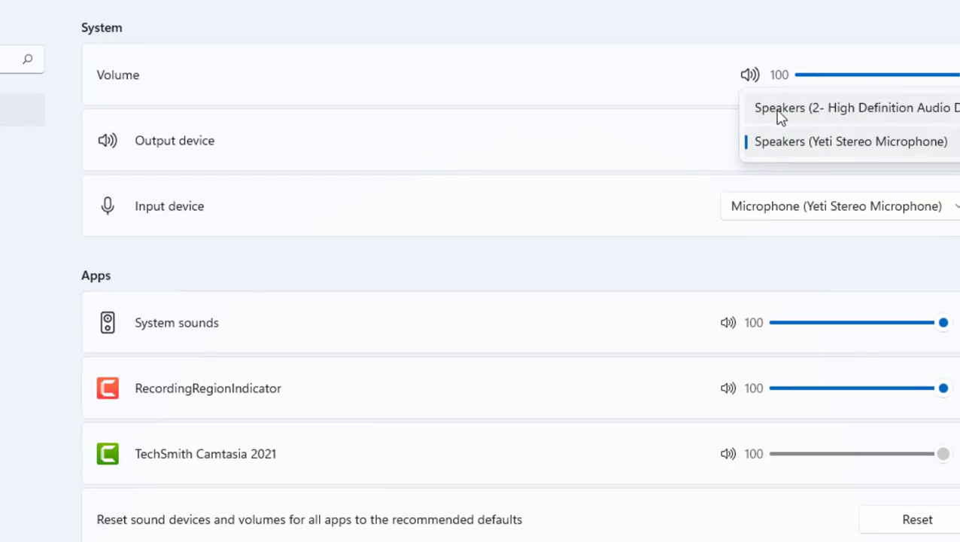
Switch the output device to Speakers (2- High Definition Audio Device) instead of the Yeti speakers
left_click(854, 106)
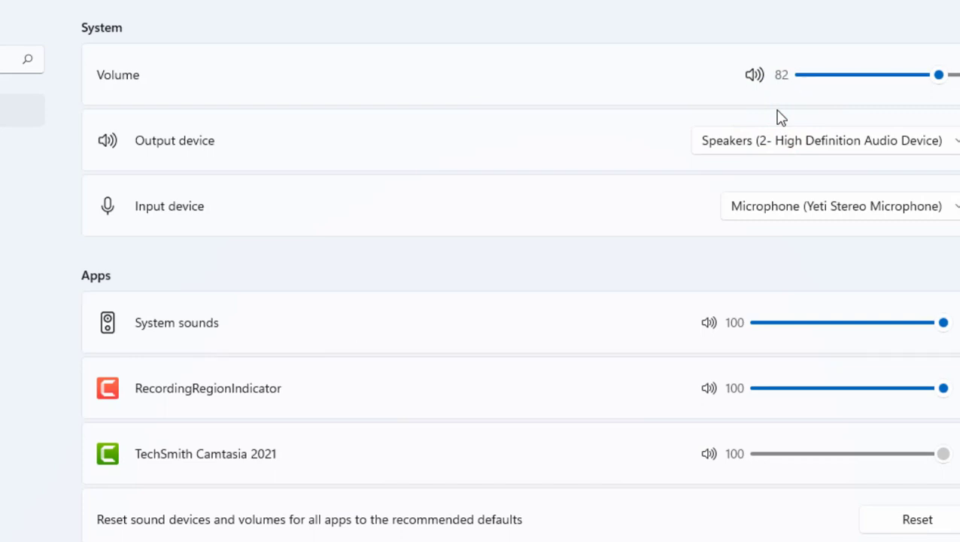
mouse_move(752, 144)
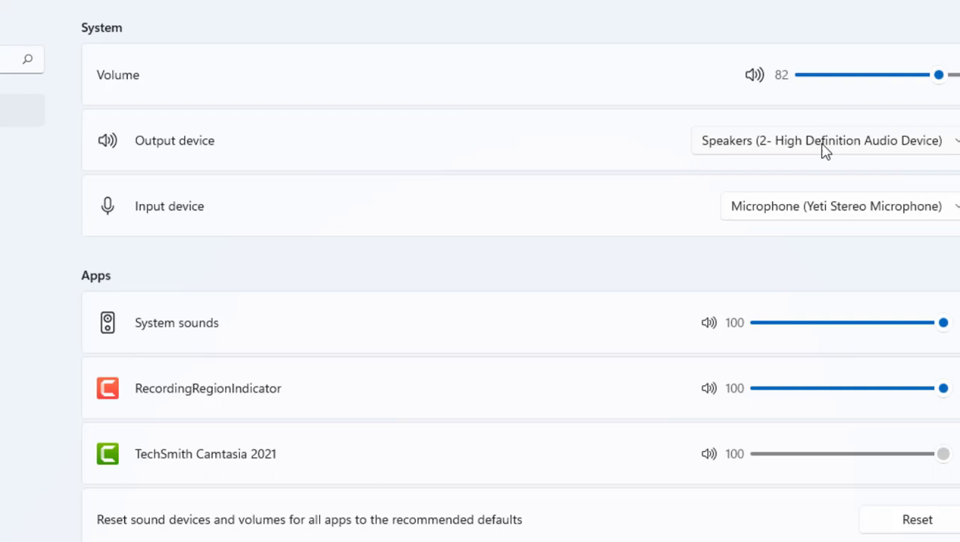
mouse_move(814, 218)
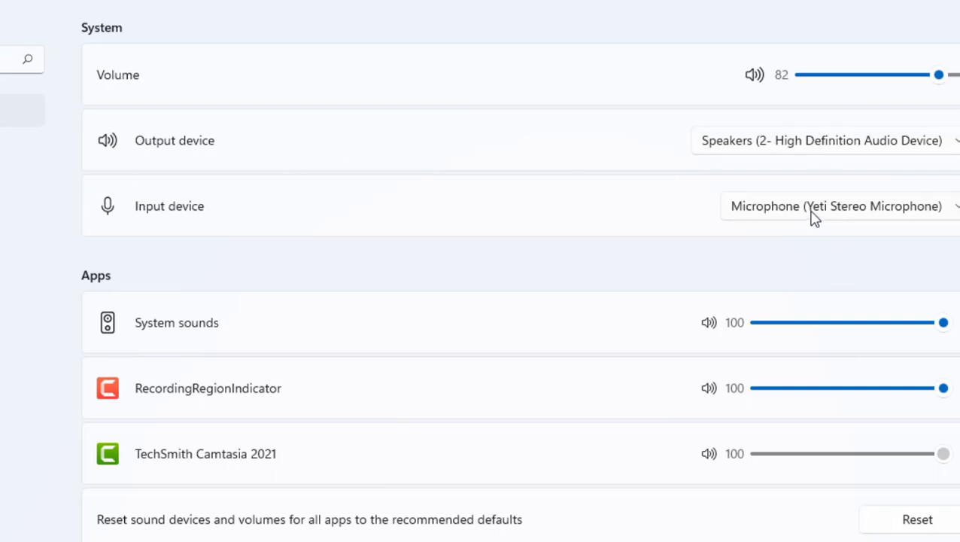
mouse_move(631, 186)
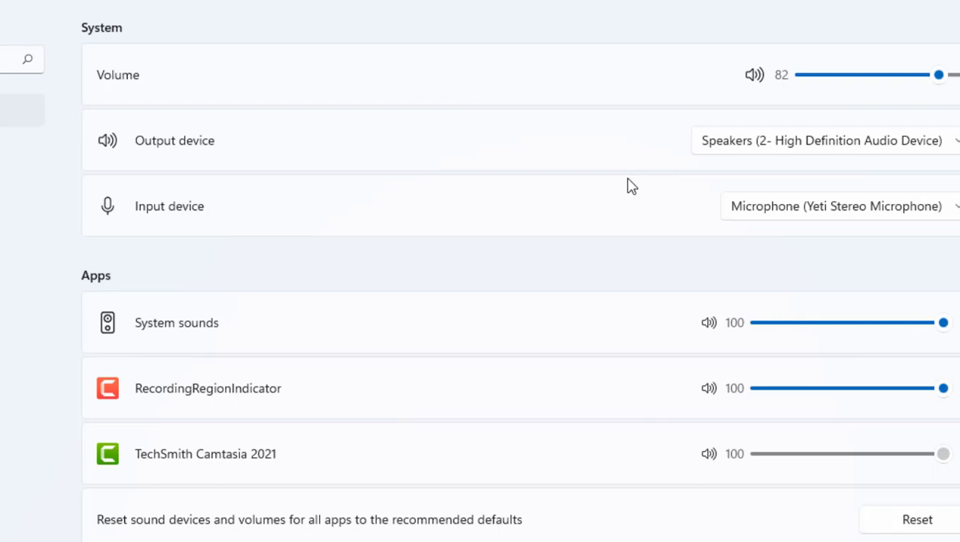
scroll("down", 3)
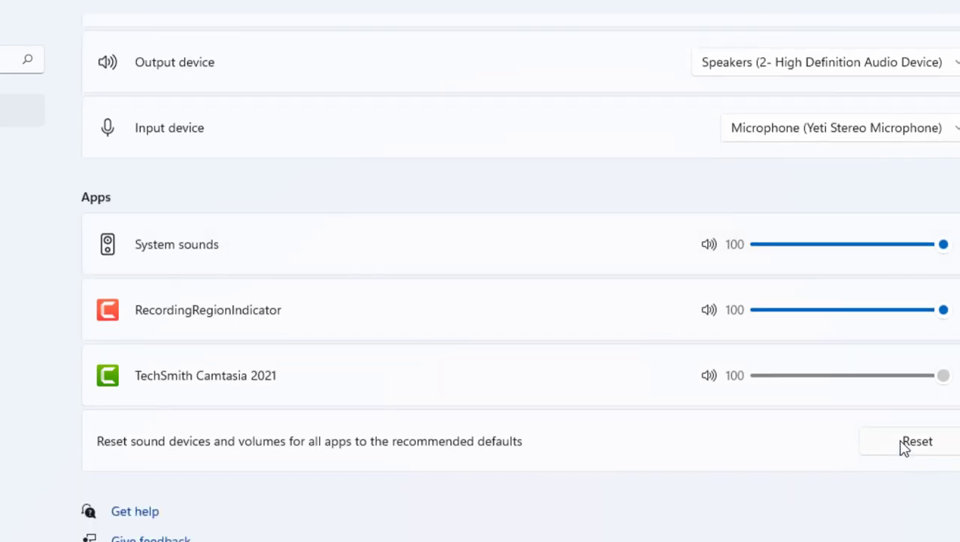
mouse_move(906, 452)
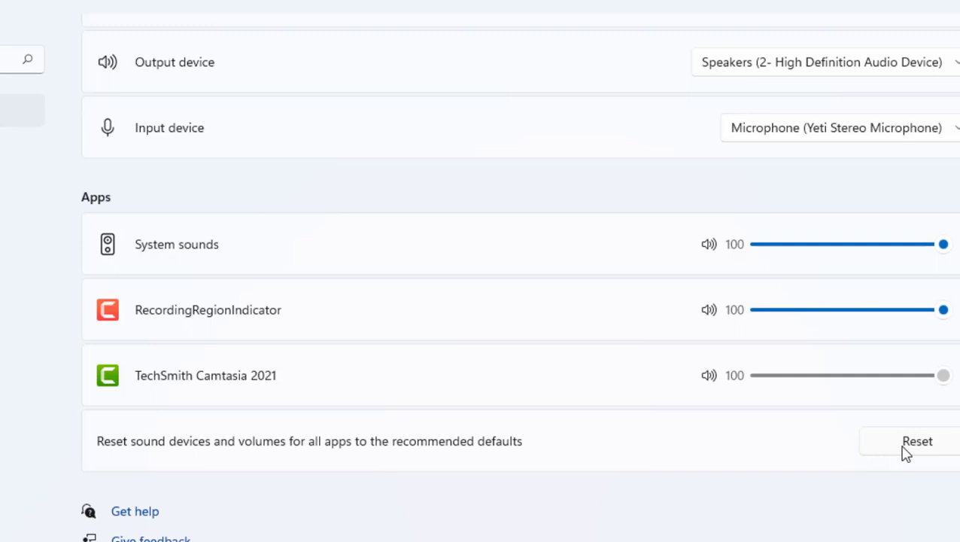
mouse_move(897, 459)
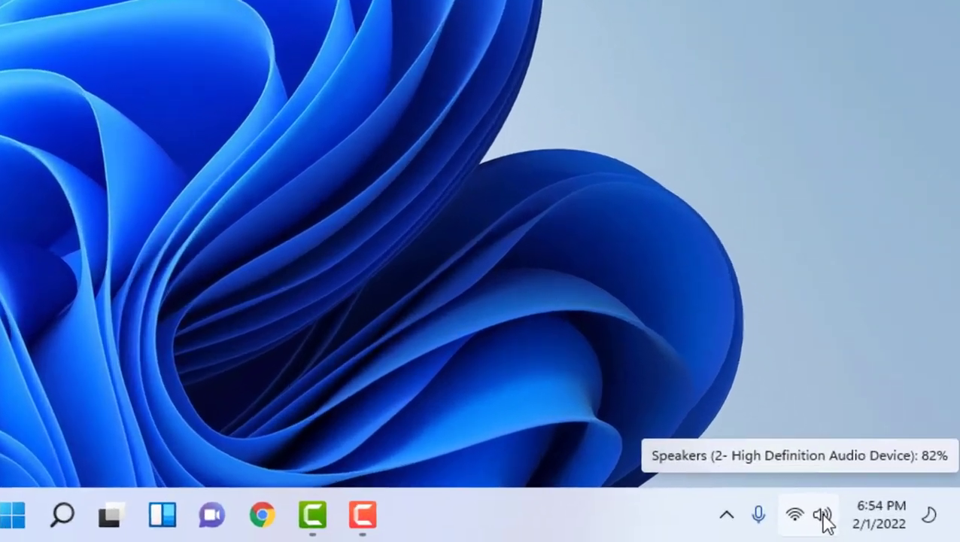
Bring up the main Sound settings page from the taskbar speaker icon's menu
right_click(823, 516)
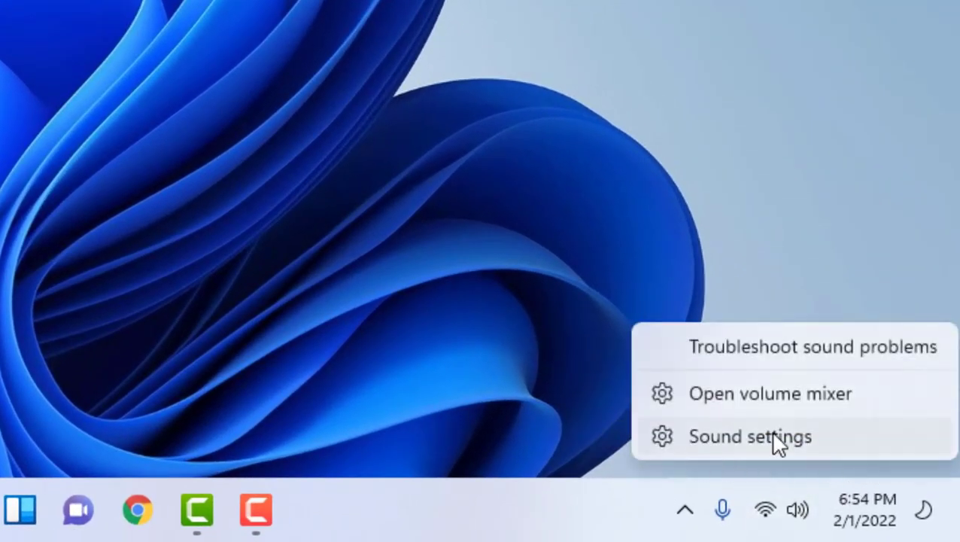
left_click(749, 437)
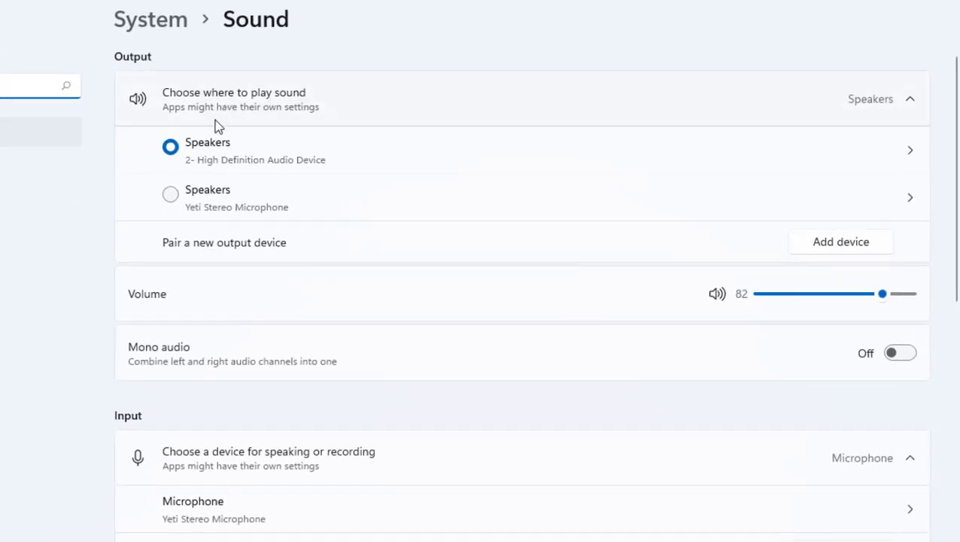
mouse_move(222, 164)
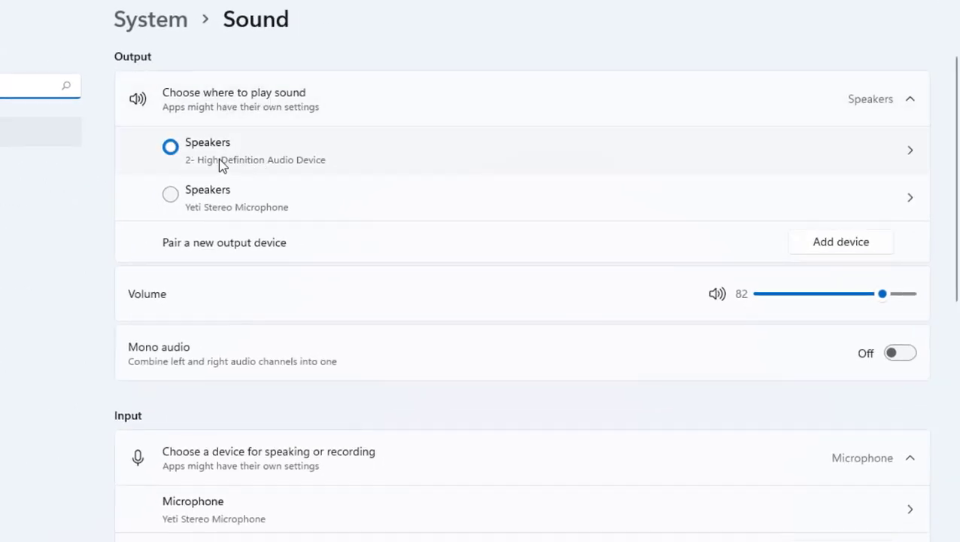
mouse_move(228, 213)
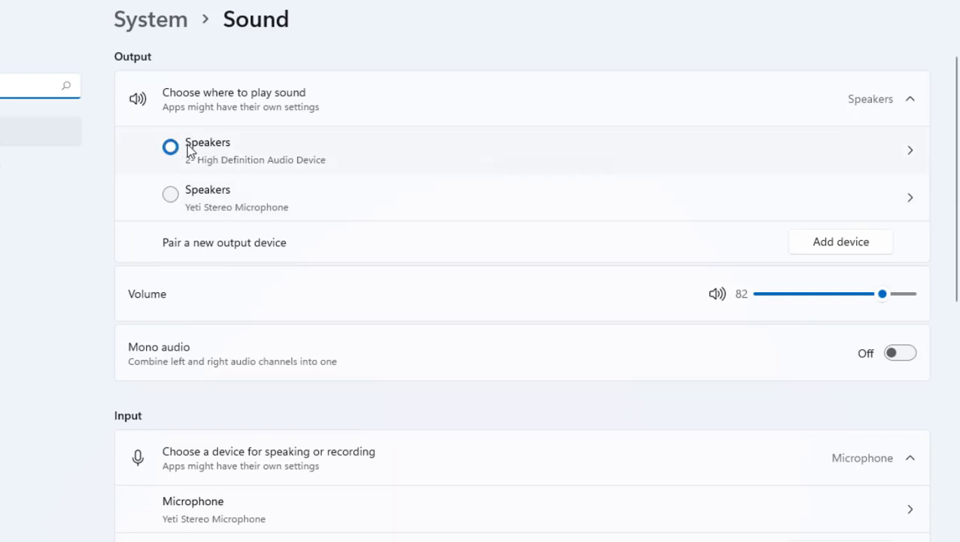
mouse_move(232, 153)
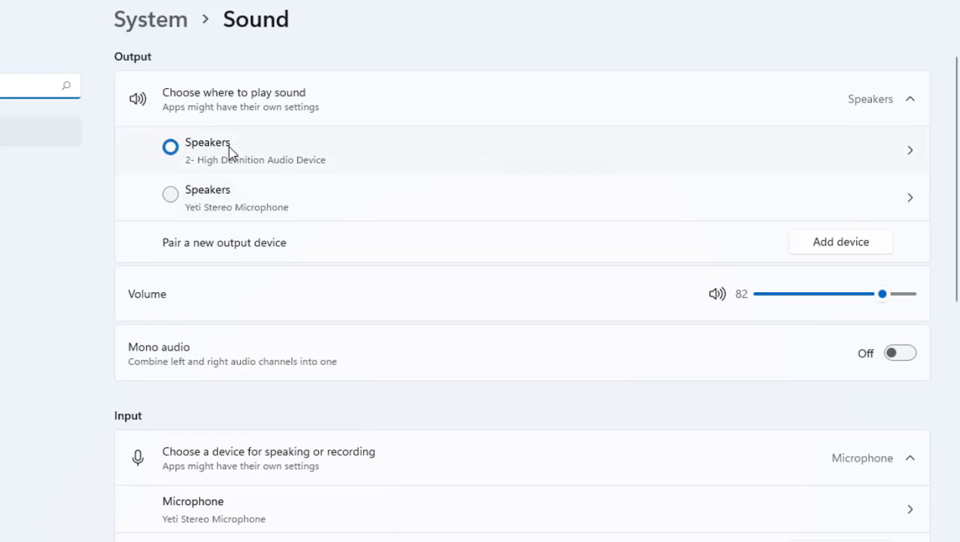
mouse_move(463, 180)
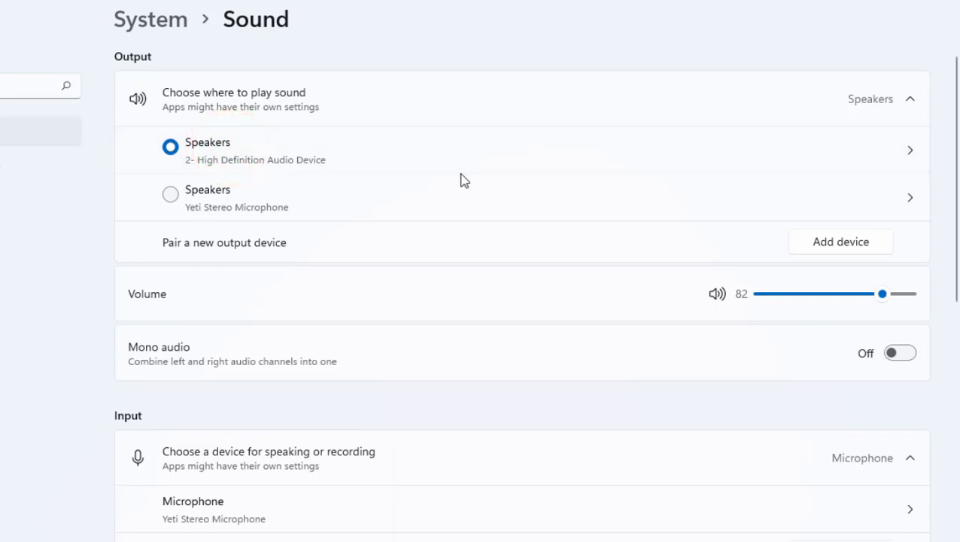
Scroll the Sound page down to its Advanced section with More sound settings
scroll("down", 3)
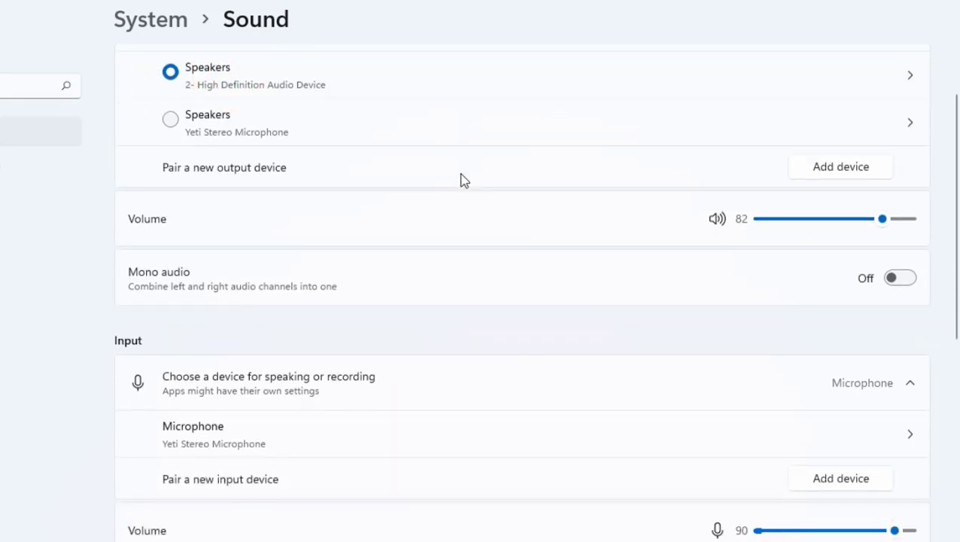
scroll("down", 3)
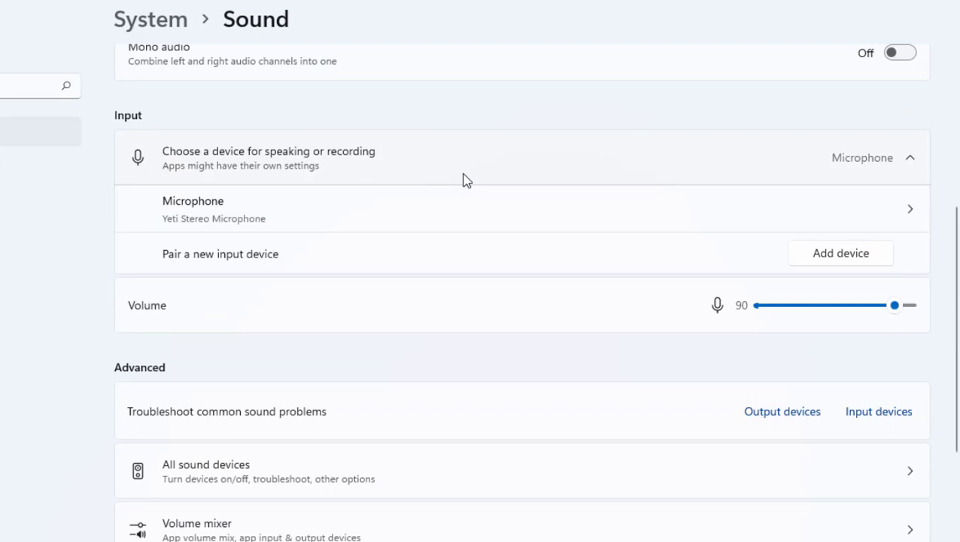
scroll("down", 3)
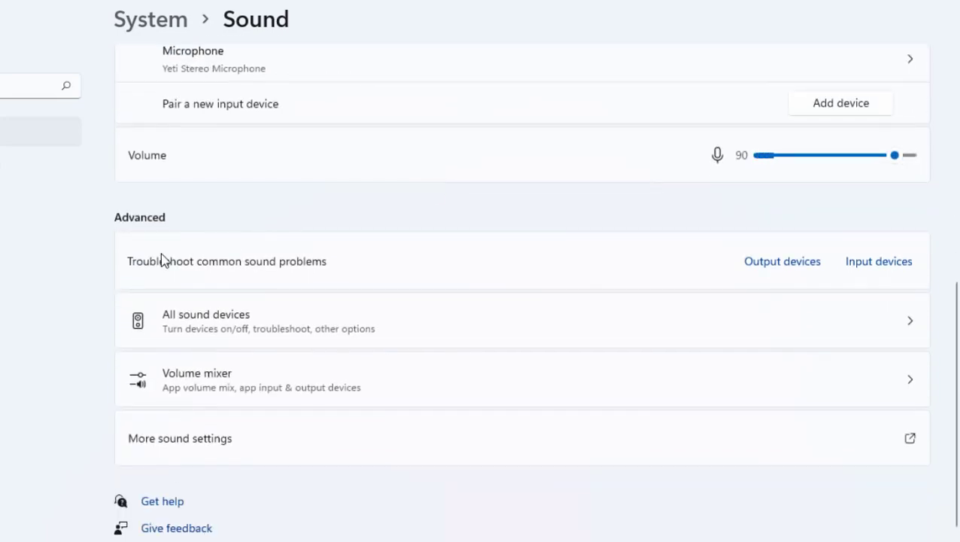
mouse_move(542, 274)
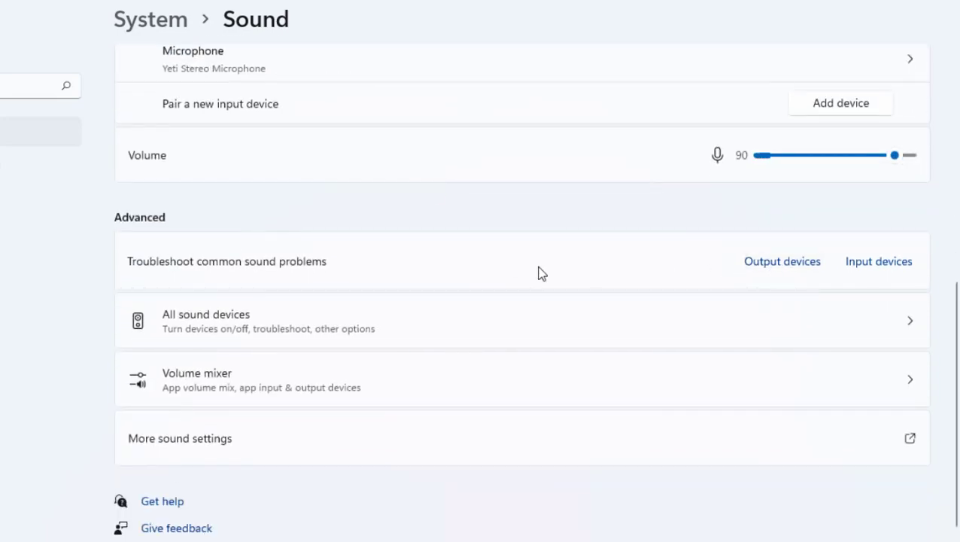
mouse_move(279, 274)
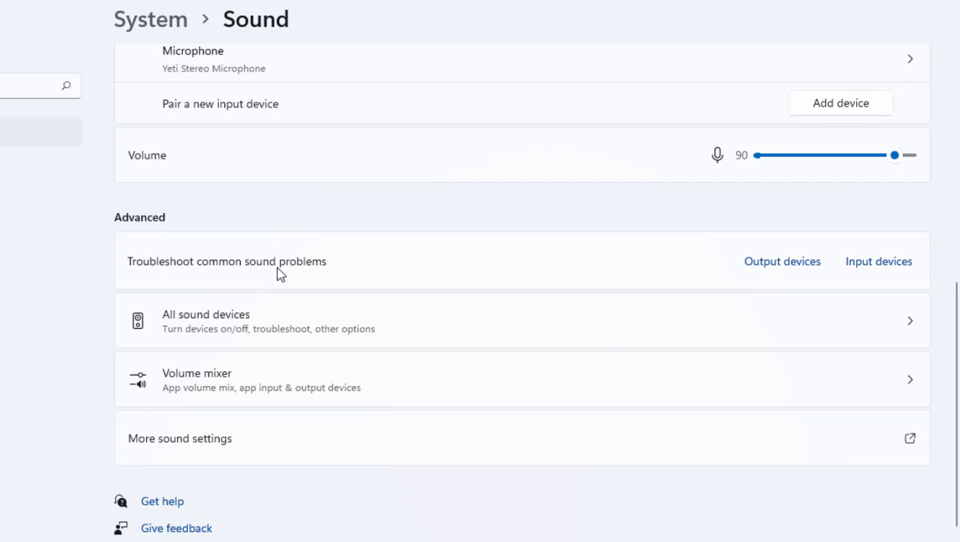
mouse_move(458, 275)
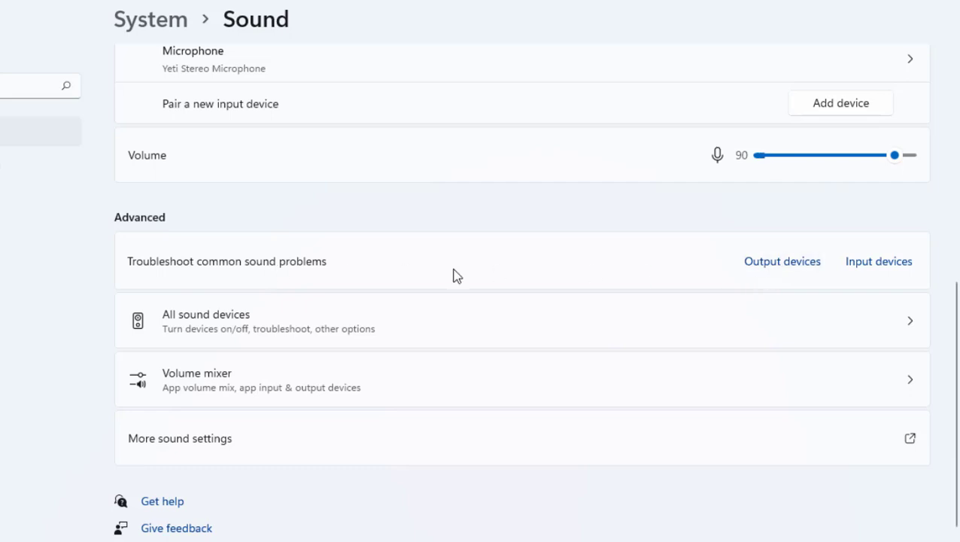
mouse_move(715, 271)
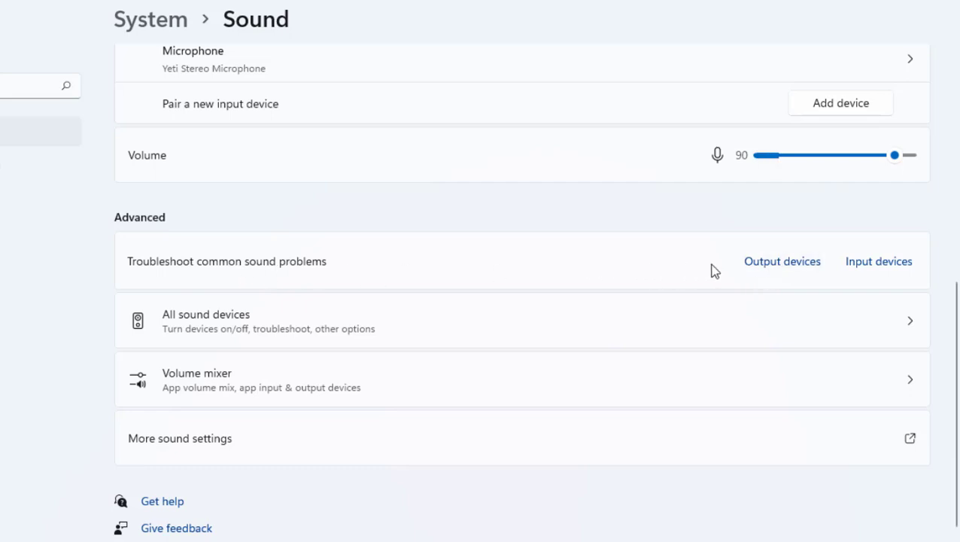
mouse_move(774, 271)
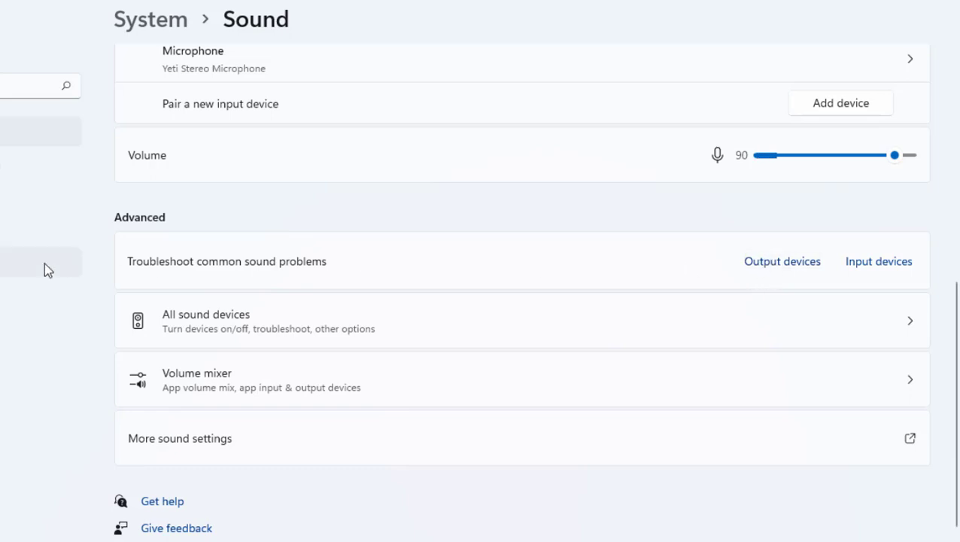
scroll("down", 3)
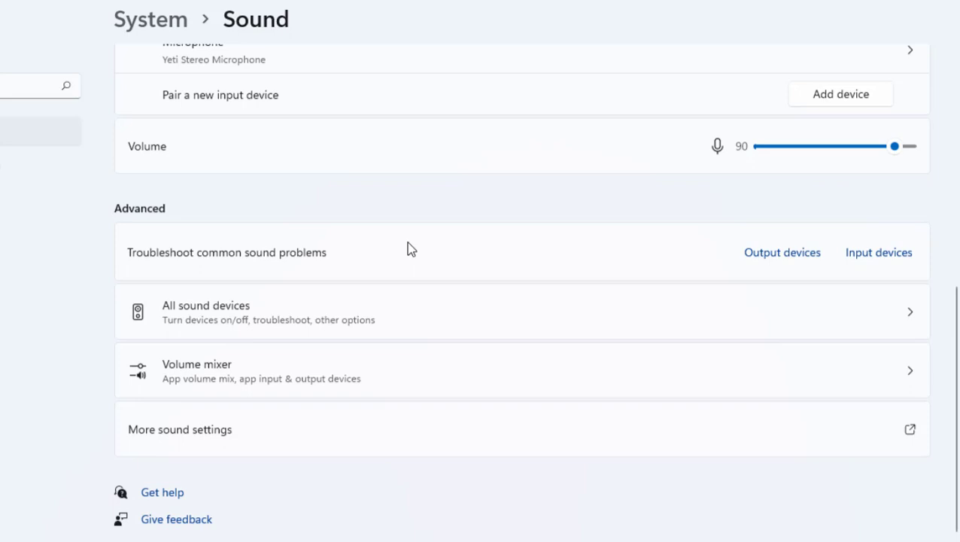
scroll("up", 3)
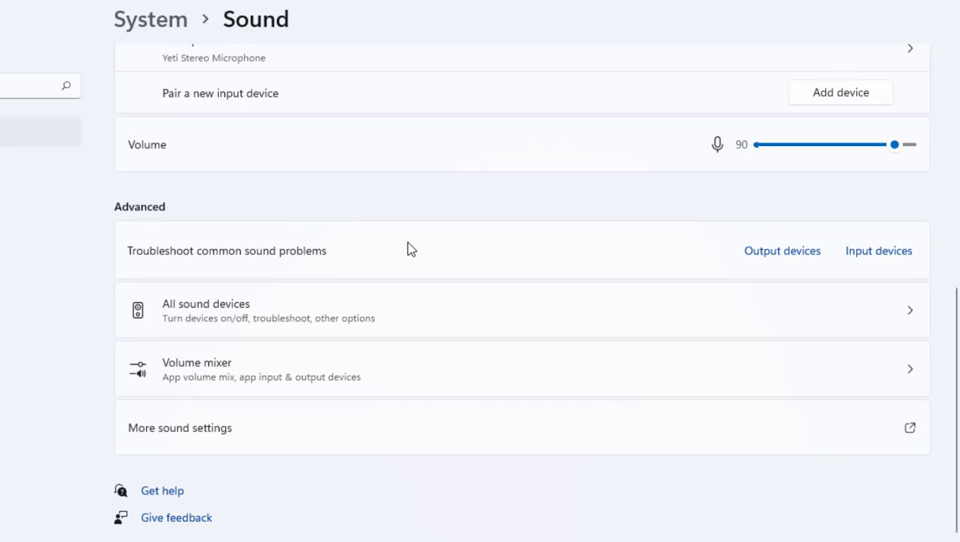
mouse_move(298, 469)
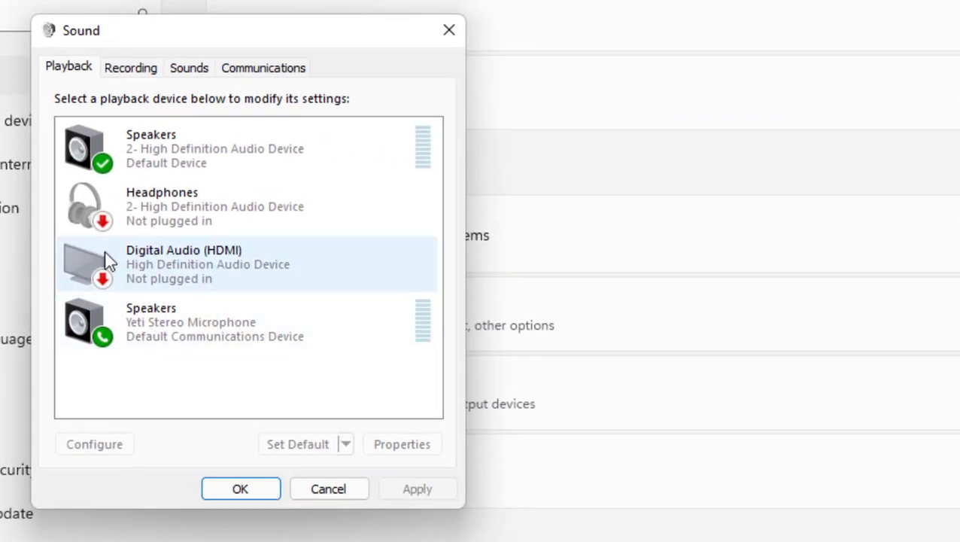
Set Speakers (2- High Definition Audio Device) as the default playback and communications device
left_click(173, 149)
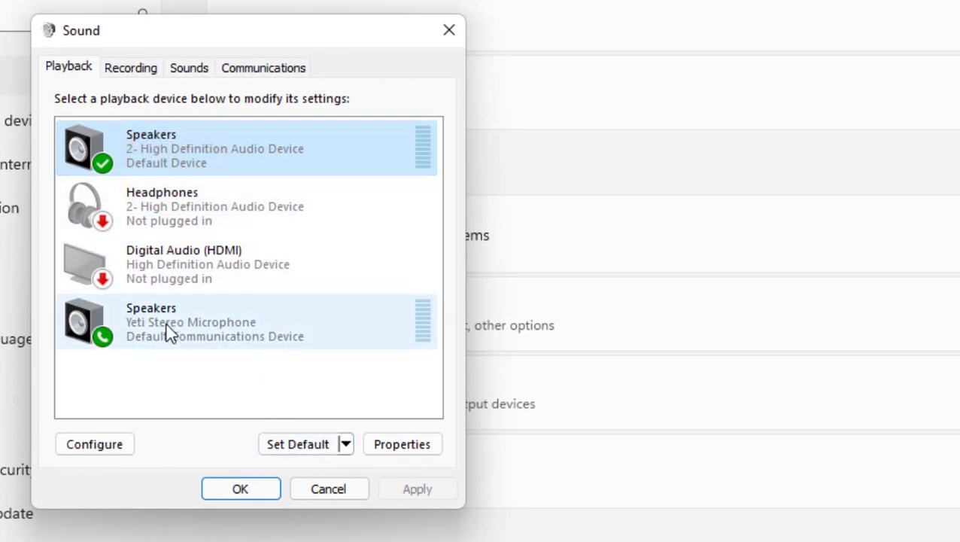
mouse_move(228, 339)
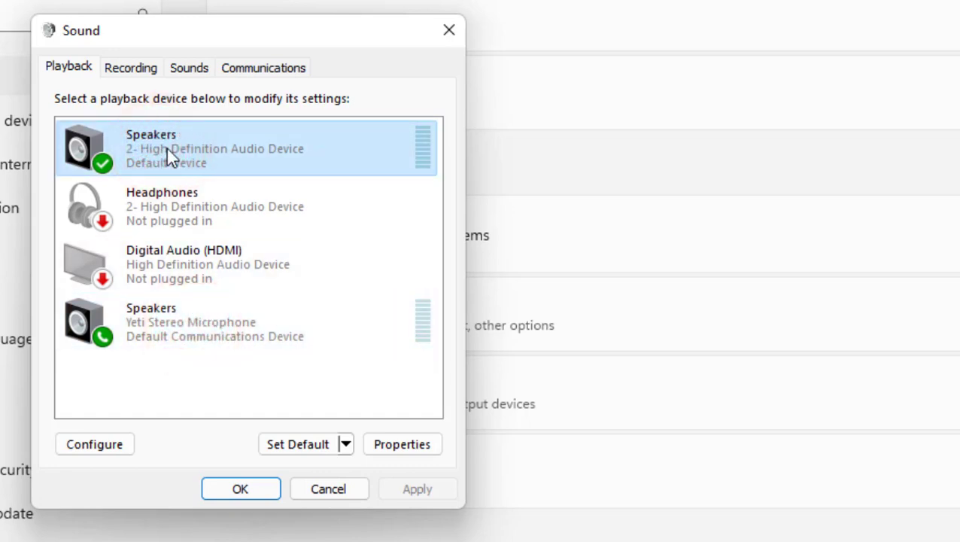
mouse_move(175, 155)
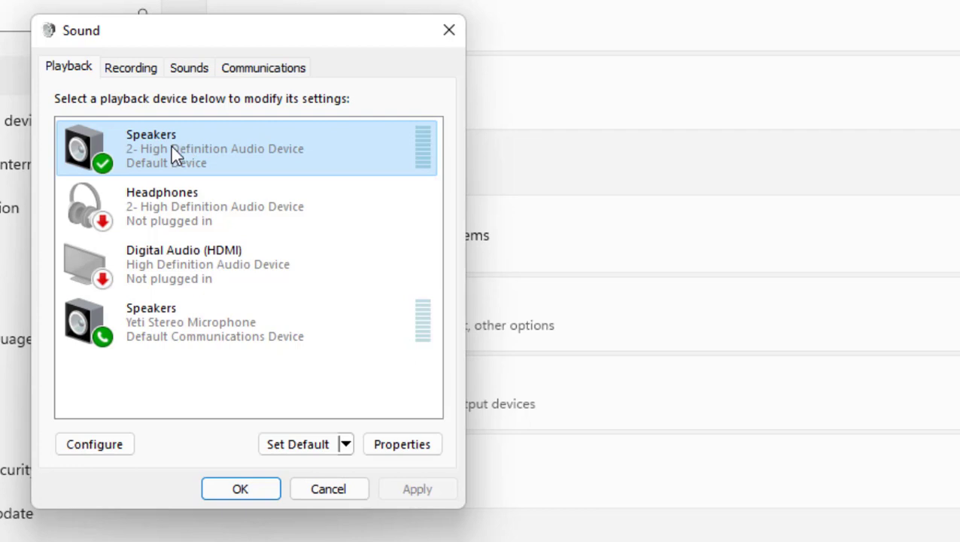
left_click(298, 442)
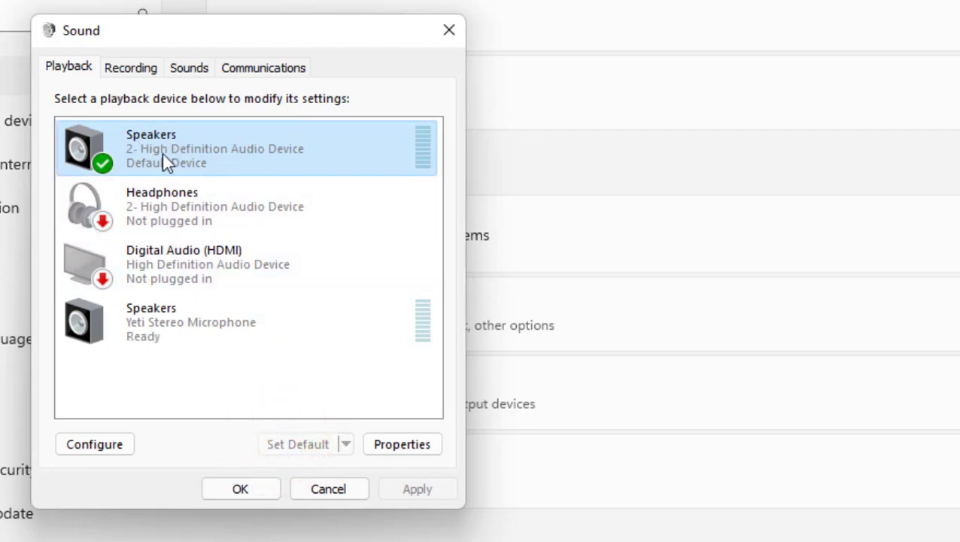
right_click(226, 149)
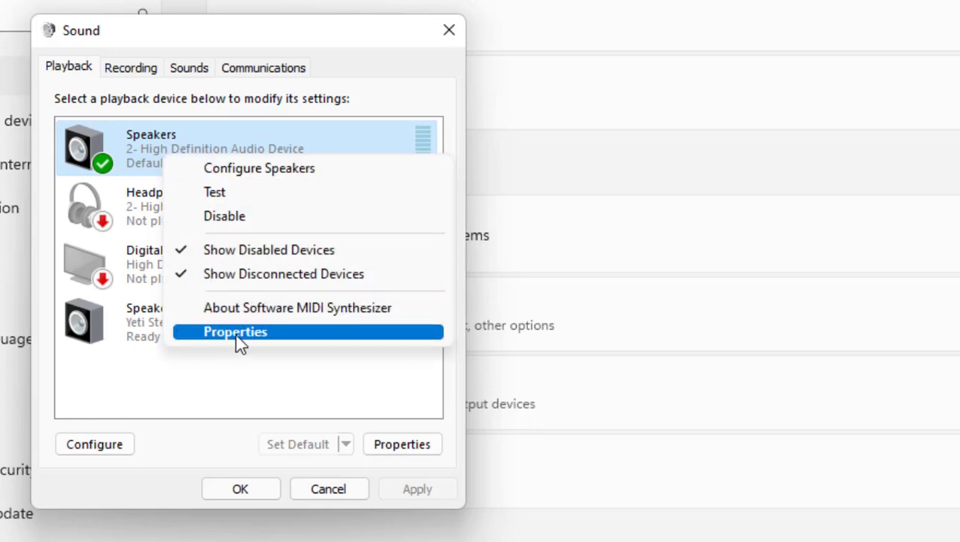
In the speakers' properties, tick Disable all enhancements and confirm with OK
left_click(235, 331)
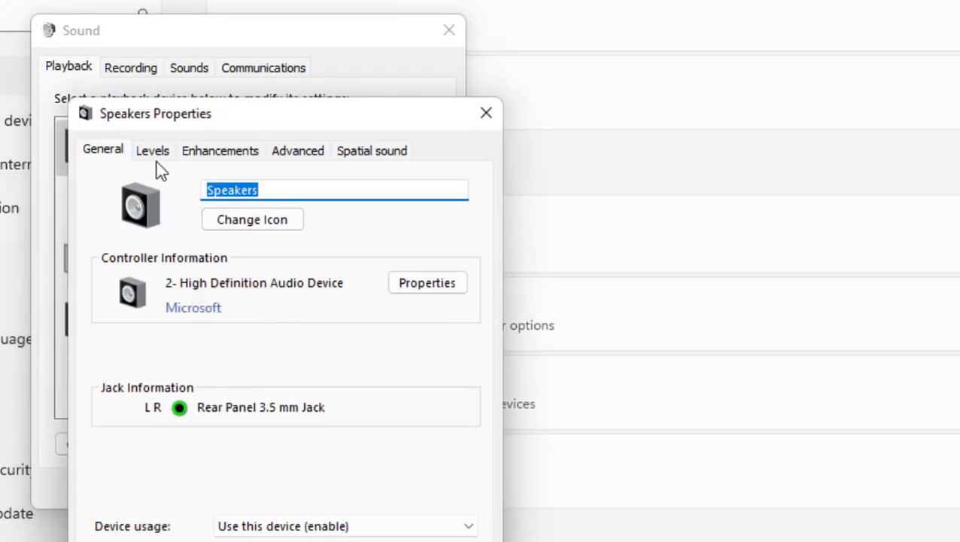
left_click(152, 150)
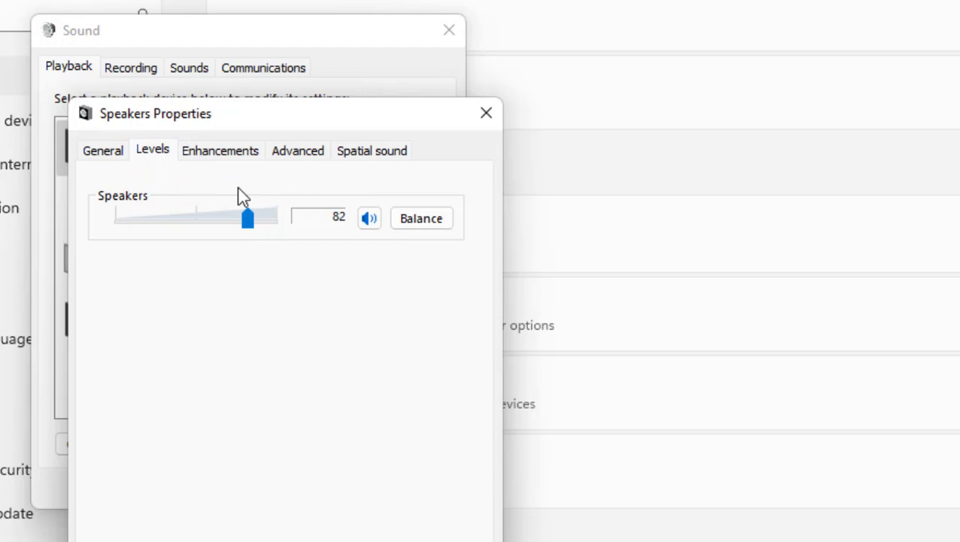
left_click(220, 150)
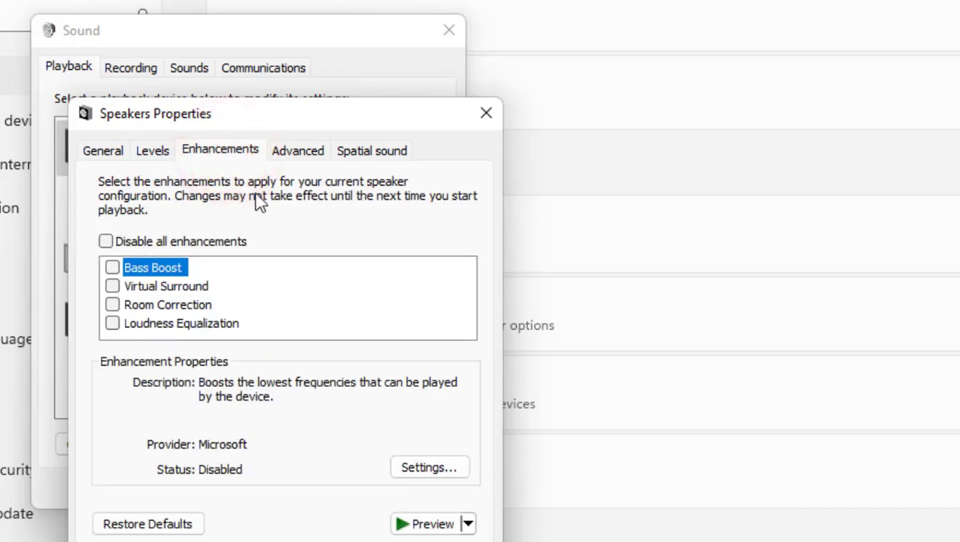
mouse_move(108, 256)
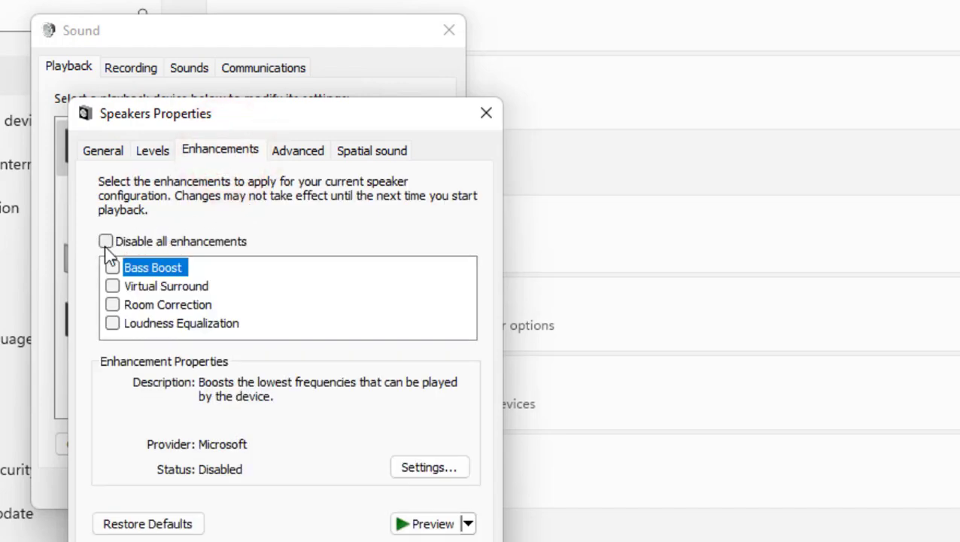
left_click(298, 150)
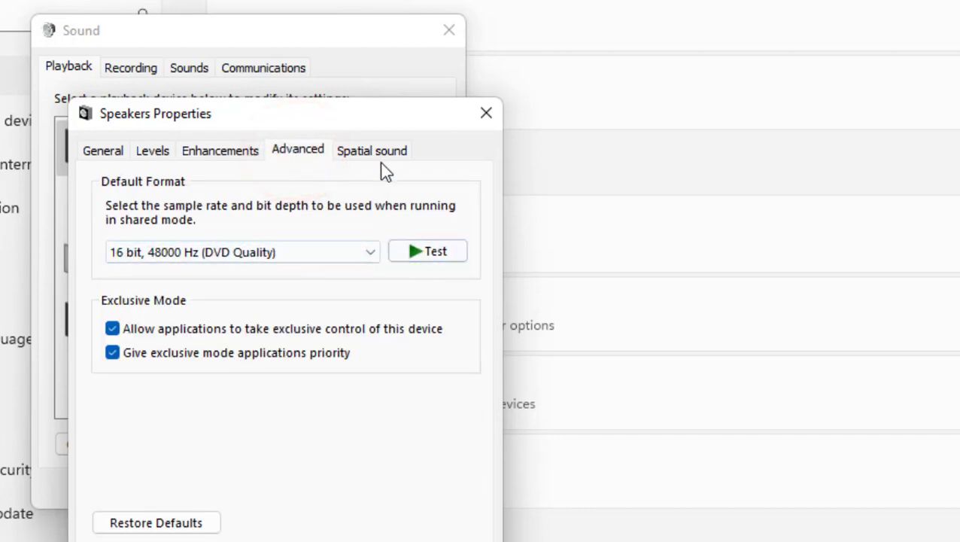
left_click(371, 150)
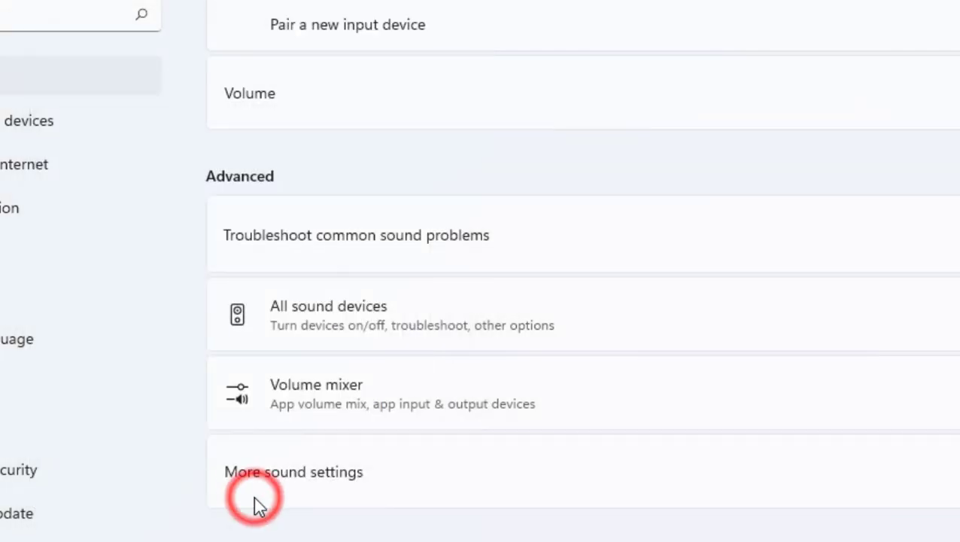
Open Computer Management from the Start button's quick link menu
scroll("down", 3)
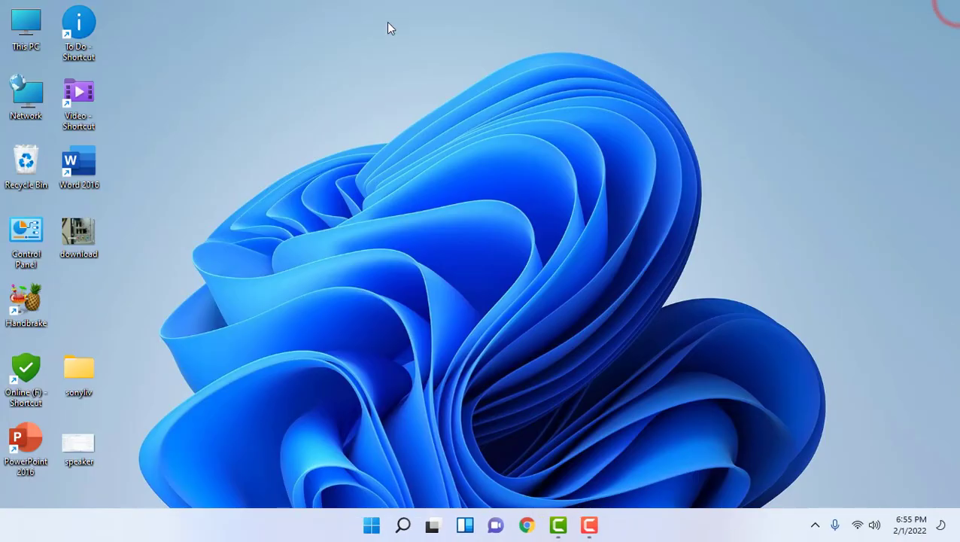
right_click(27, 23)
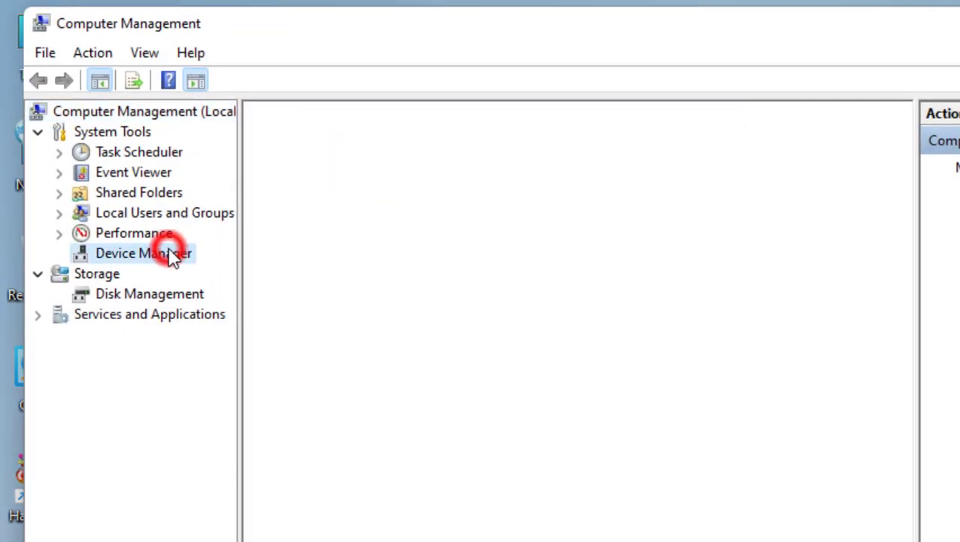
In Device Manager, expand Audio inputs and outputs and bring up actions for the HD Audio speakers
left_click(143, 253)
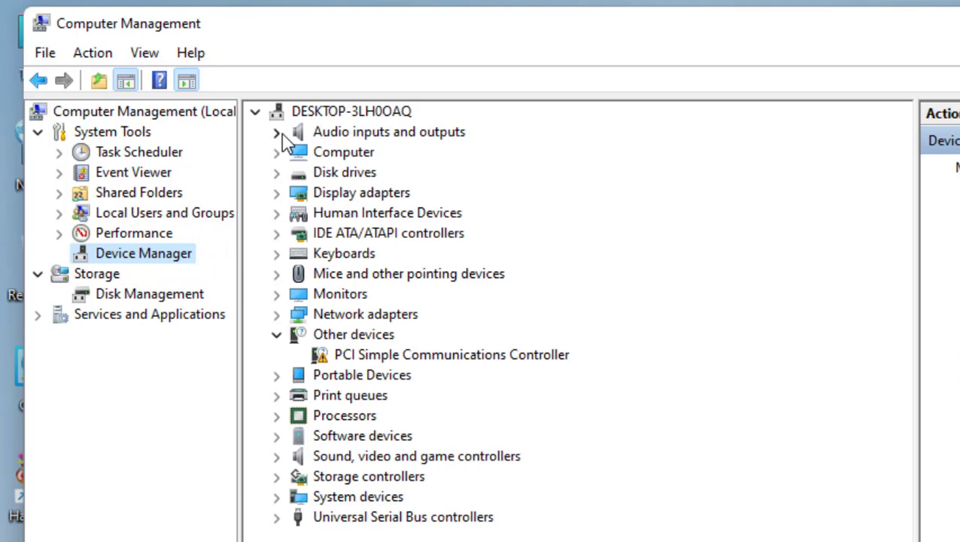
left_click(276, 133)
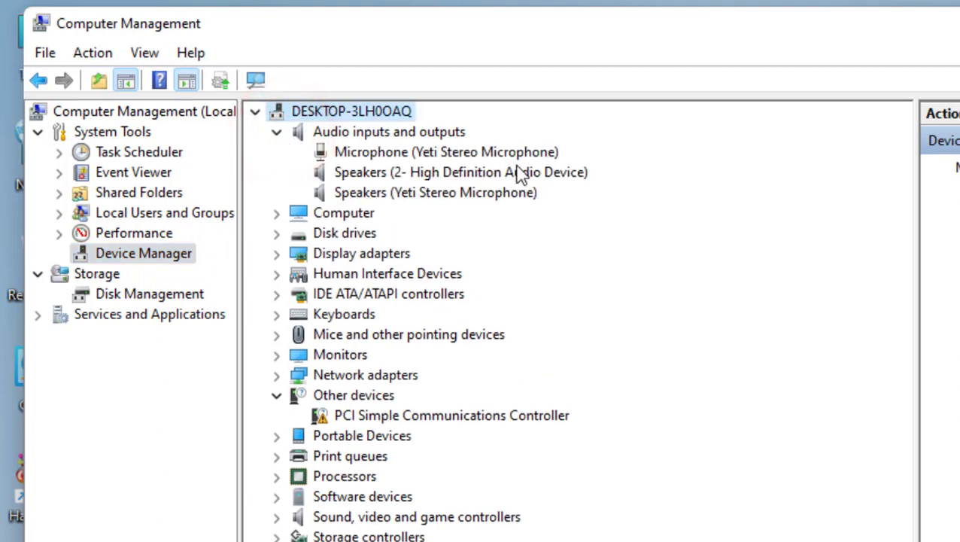
left_click(461, 172)
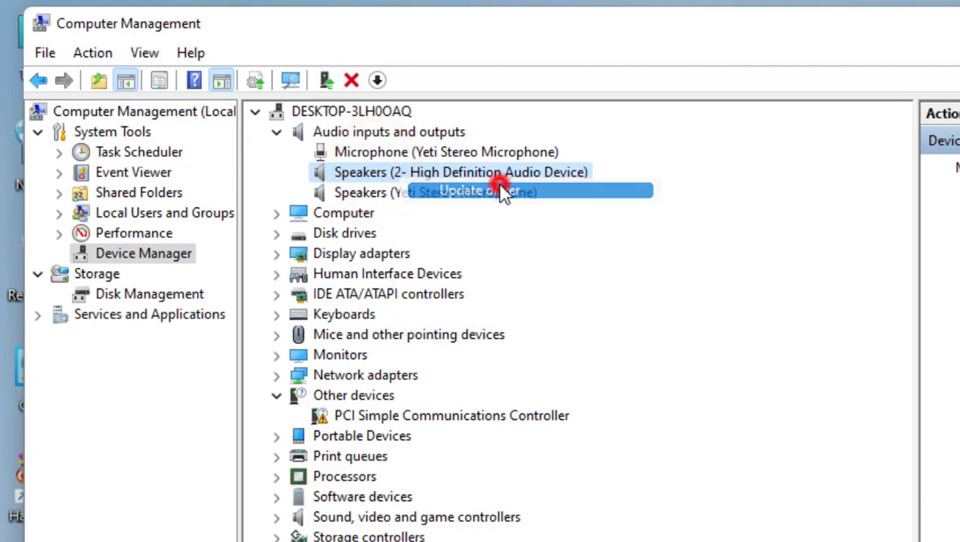
Start Update driver for the speakers and choose to browse this computer for drivers
left_click(484, 190)
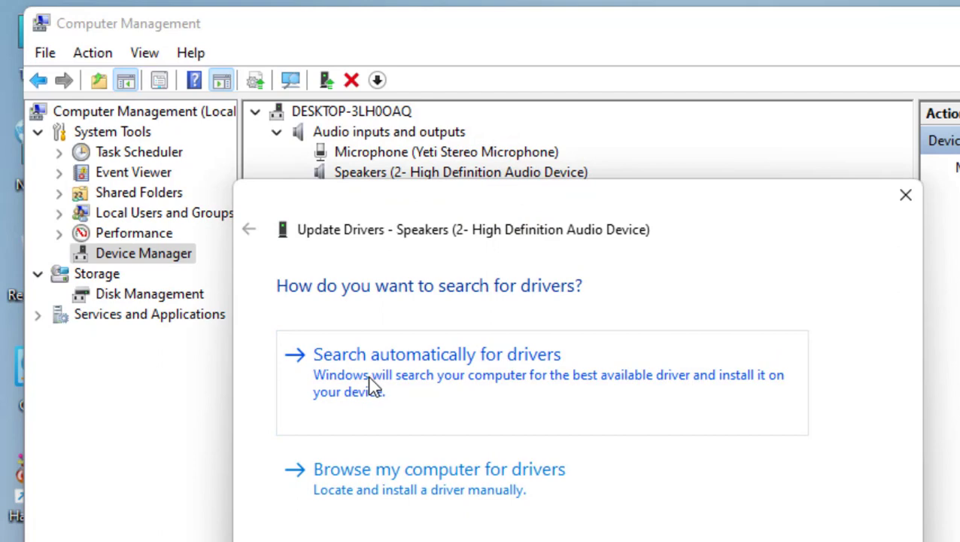
mouse_move(337, 382)
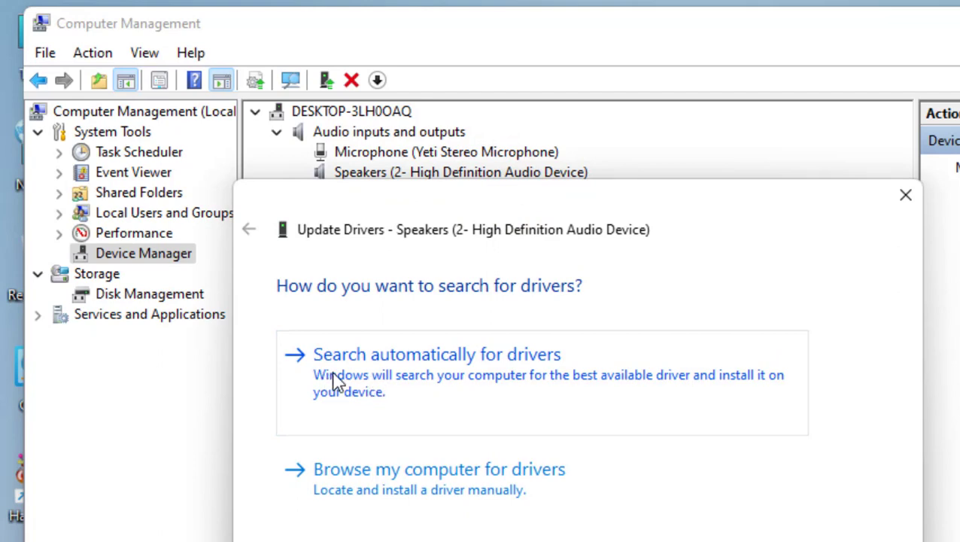
mouse_move(498, 378)
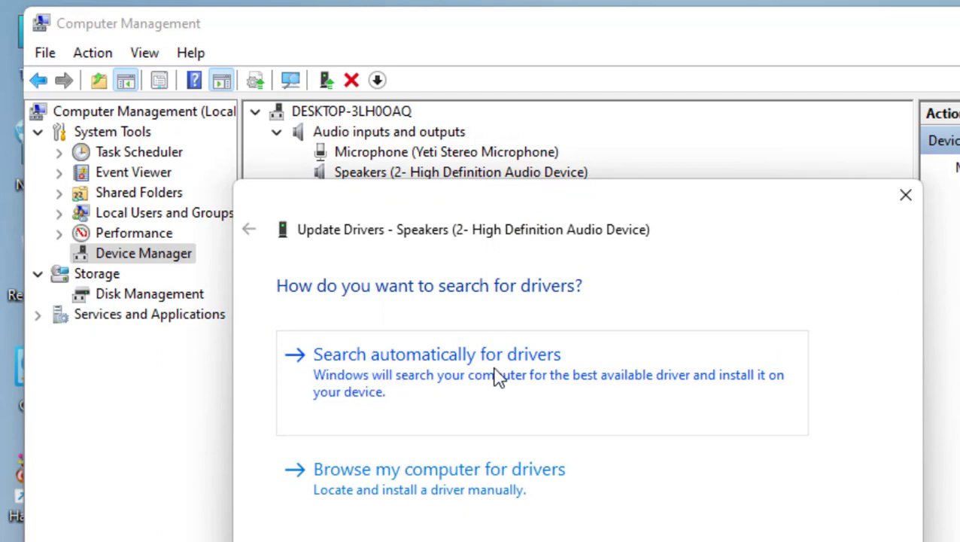
mouse_move(534, 377)
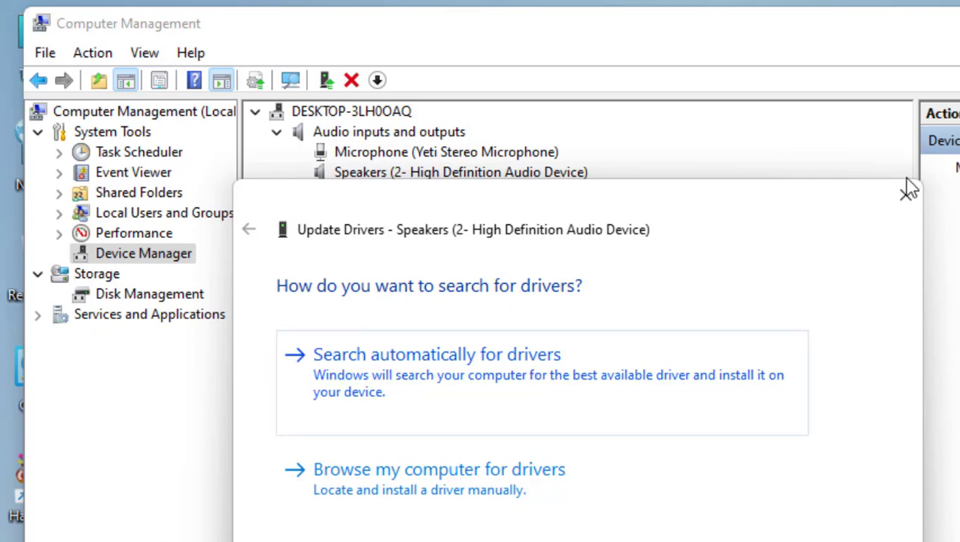
left_click(909, 192)
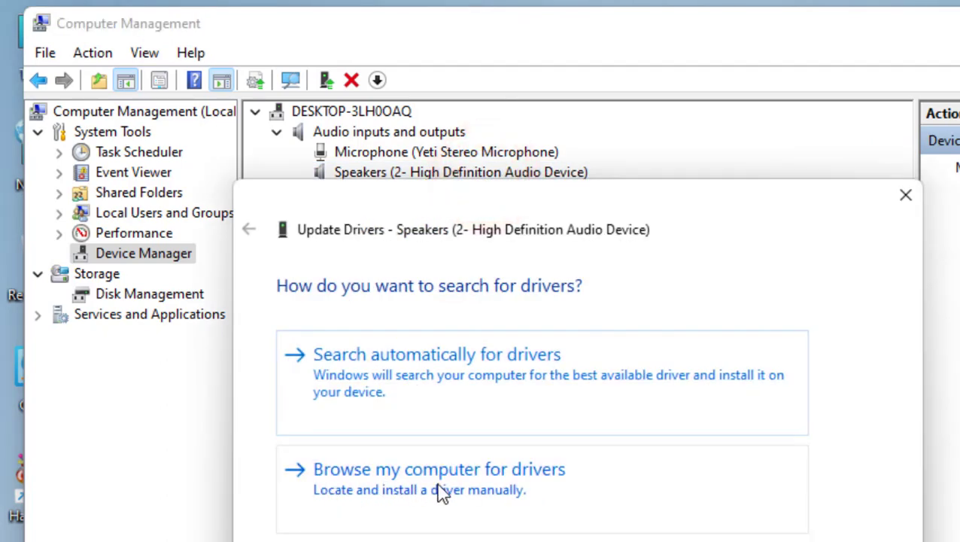
mouse_move(382, 498)
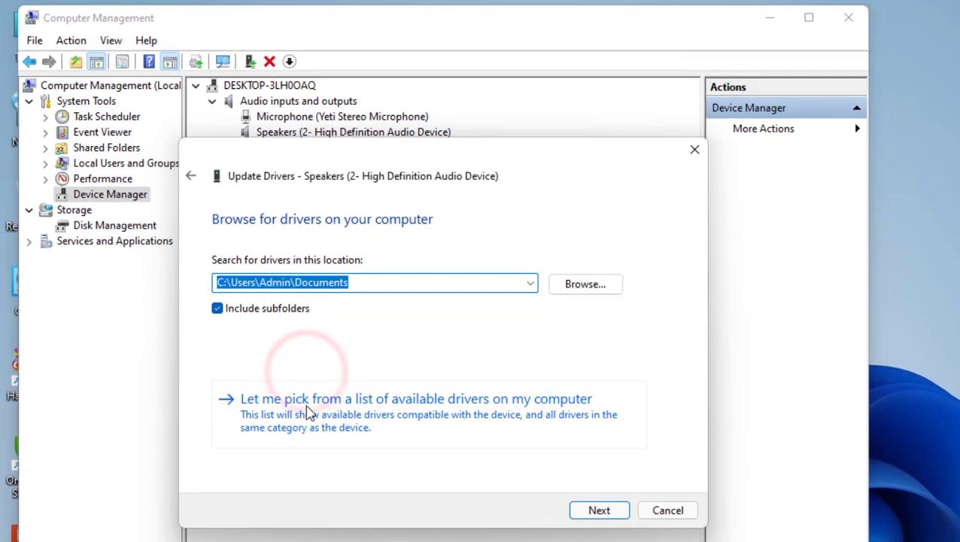
Pick the Generic software device driver from the list, install it, and close Computer Management
left_click(415, 397)
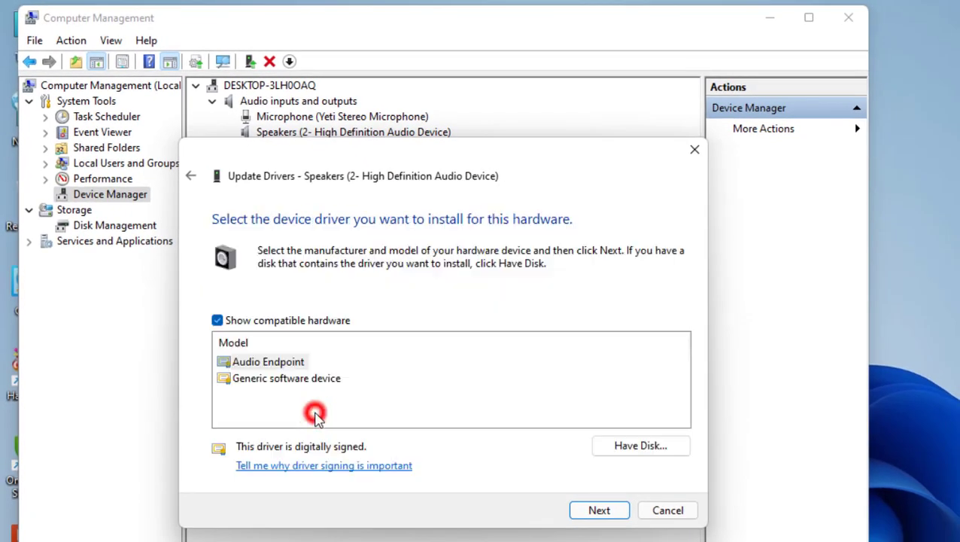
left_click(268, 361)
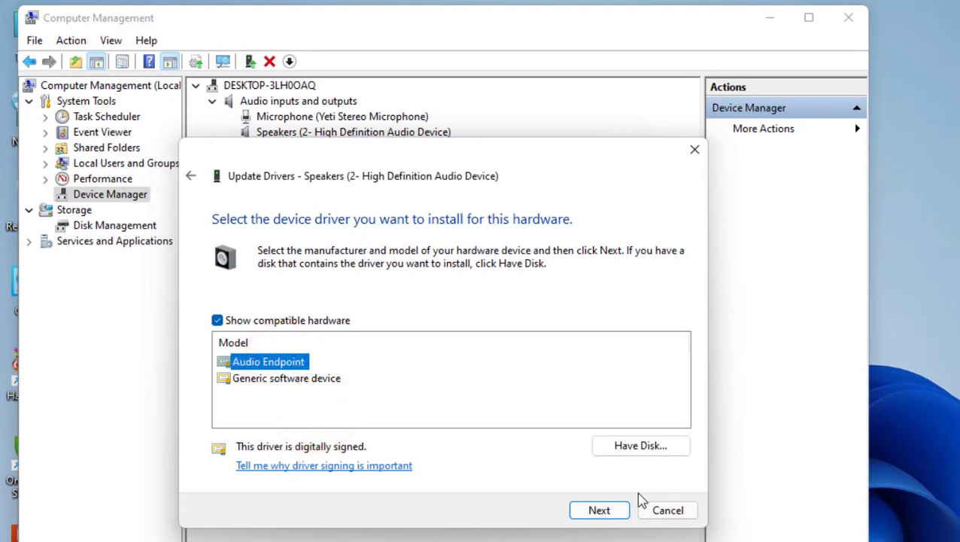
mouse_move(214, 367)
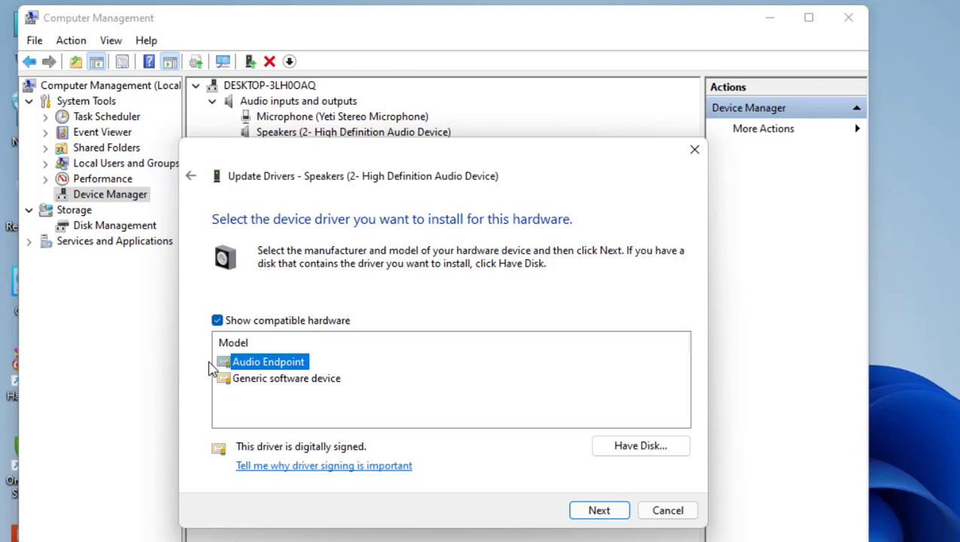
mouse_move(307, 388)
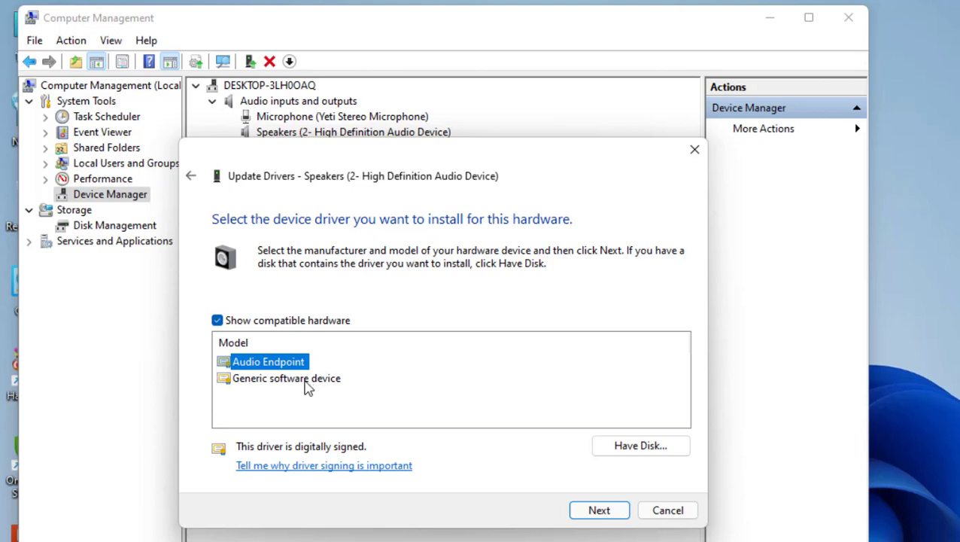
left_click(286, 377)
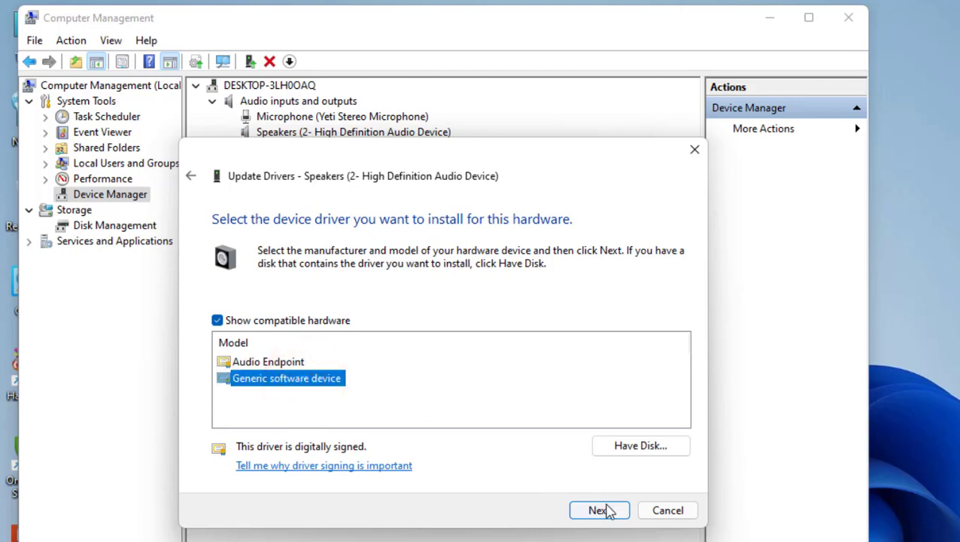
left_click(268, 361)
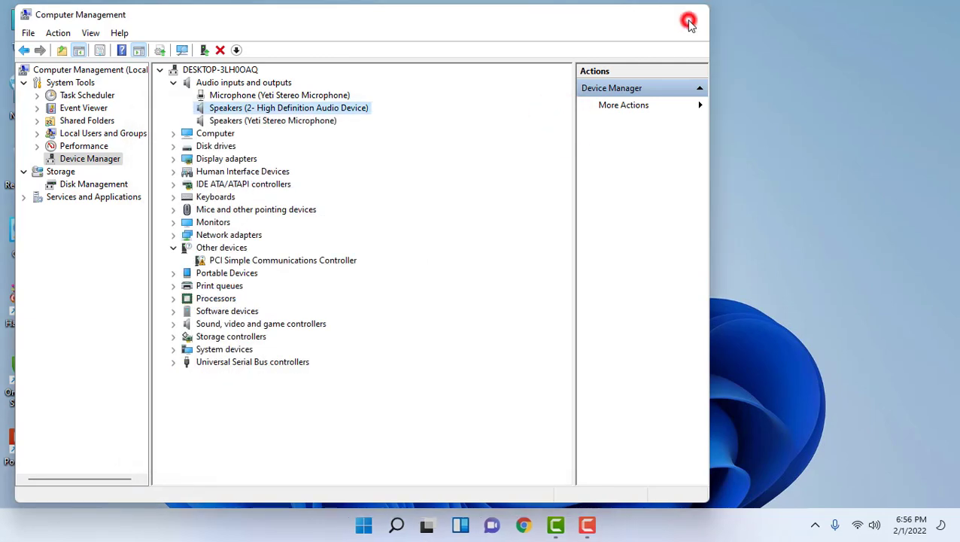
left_click(688, 21)
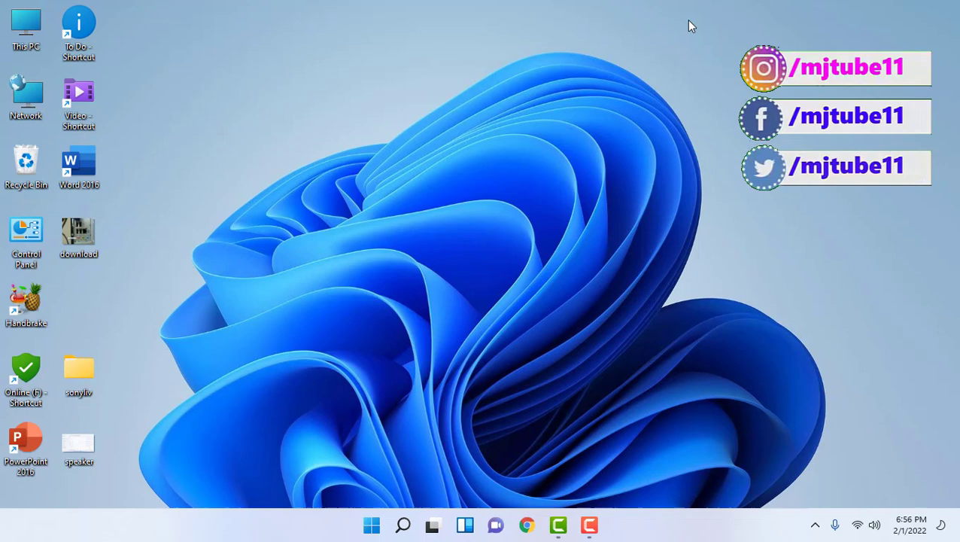